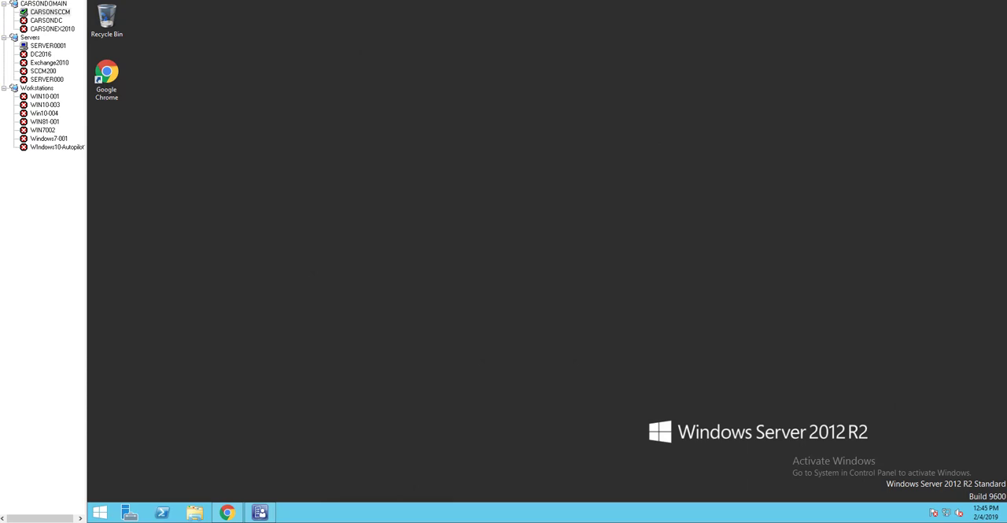
mouse_move(521, 501)
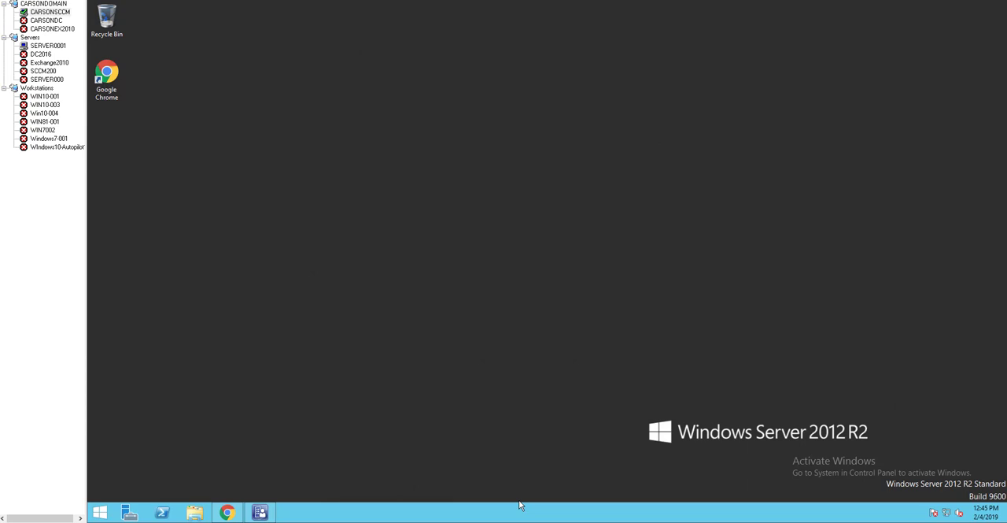
mouse_move(532, 474)
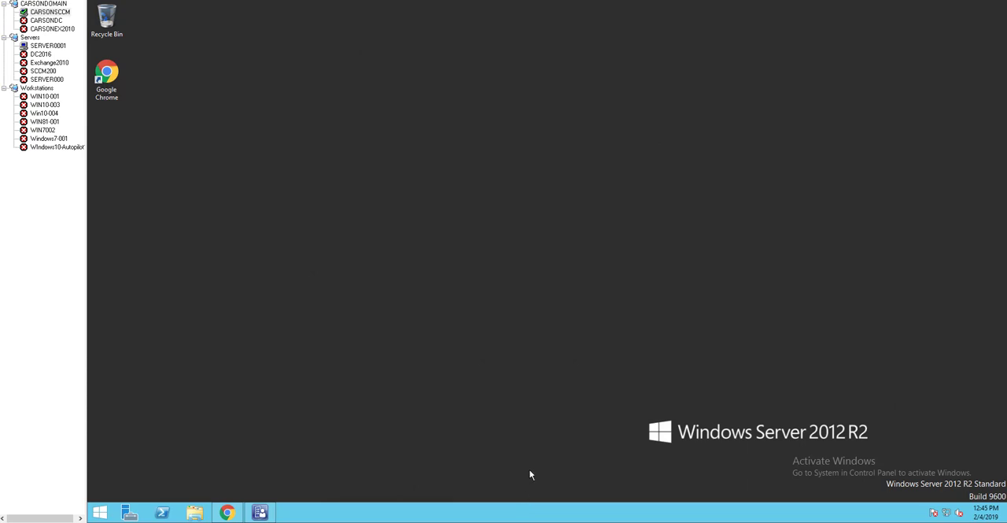
mouse_move(535, 476)
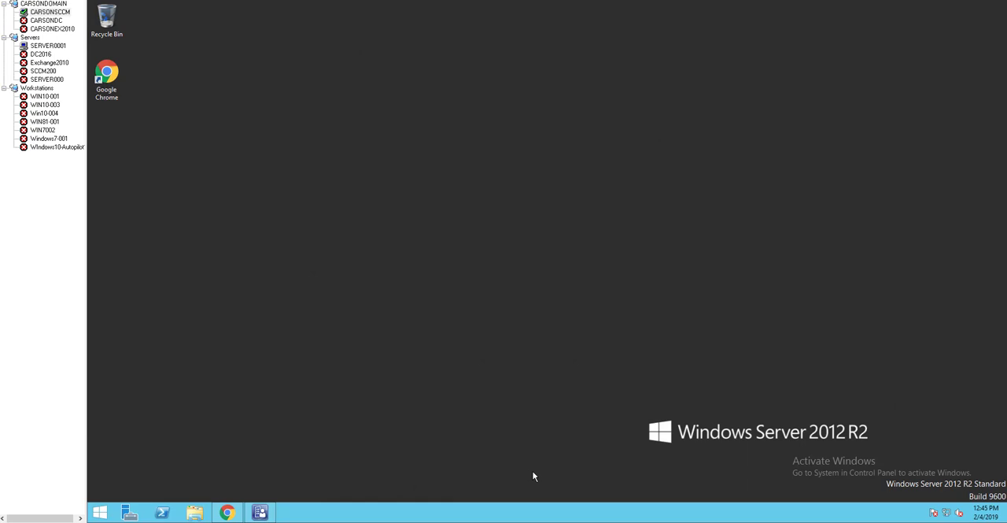
mouse_move(492, 457)
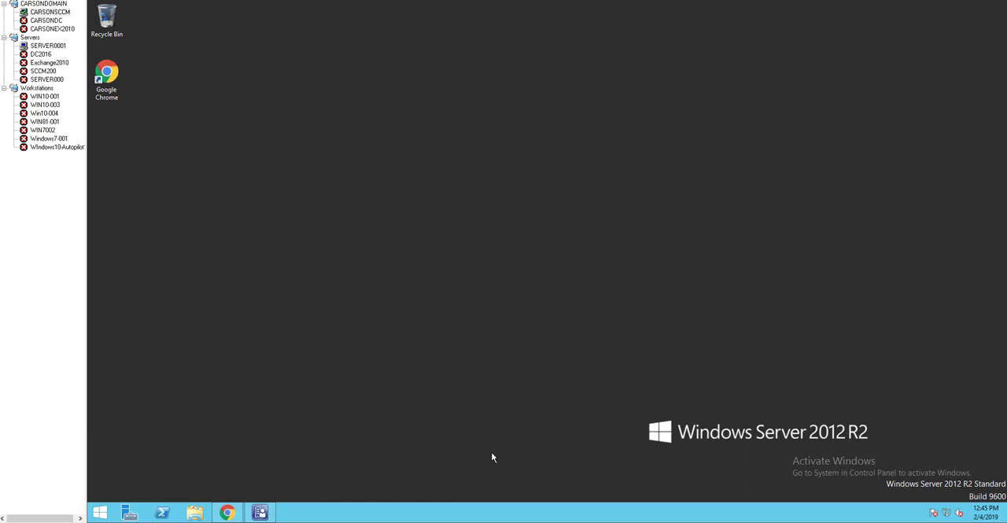
mouse_move(217, 315)
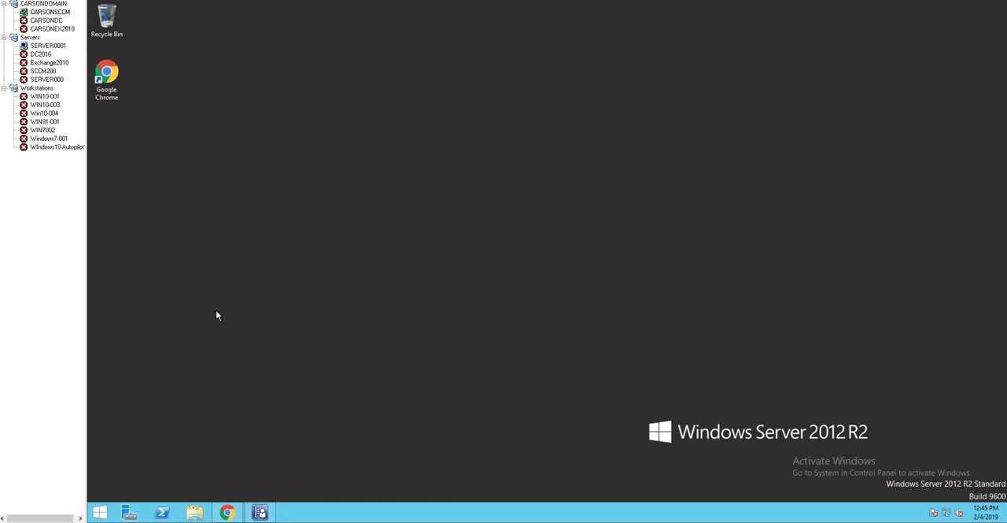
Step: Launch Chrome, pick the tenant admin account and submit its password to sign in
click(227, 511)
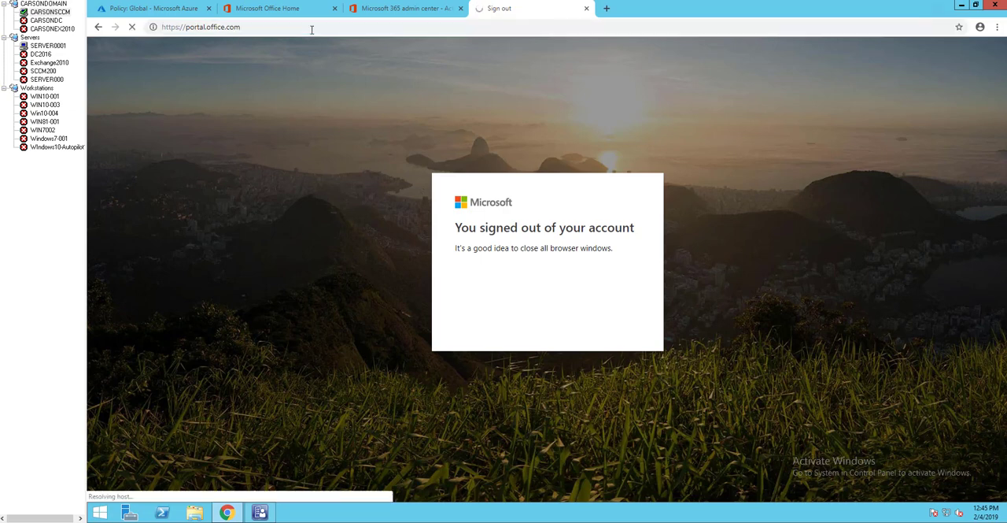
mouse_move(337, 129)
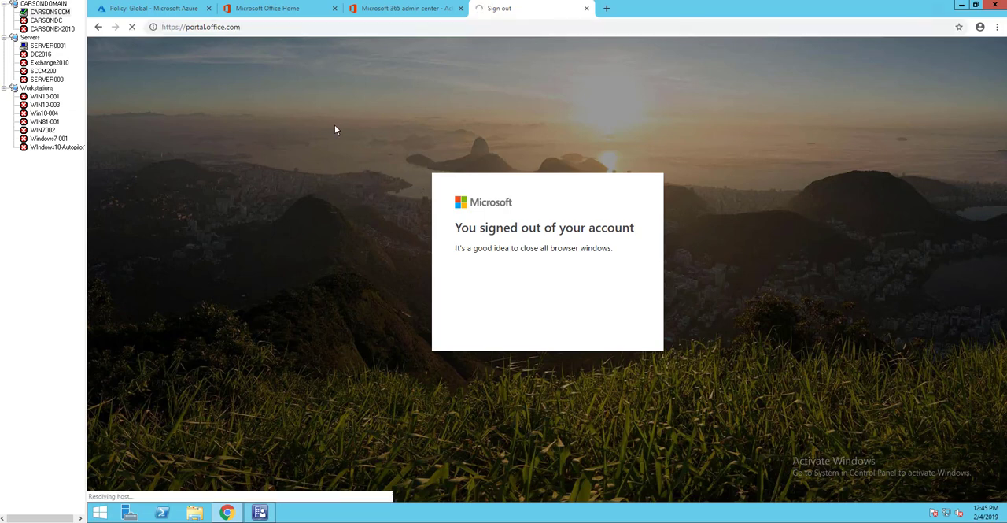
mouse_move(274, 39)
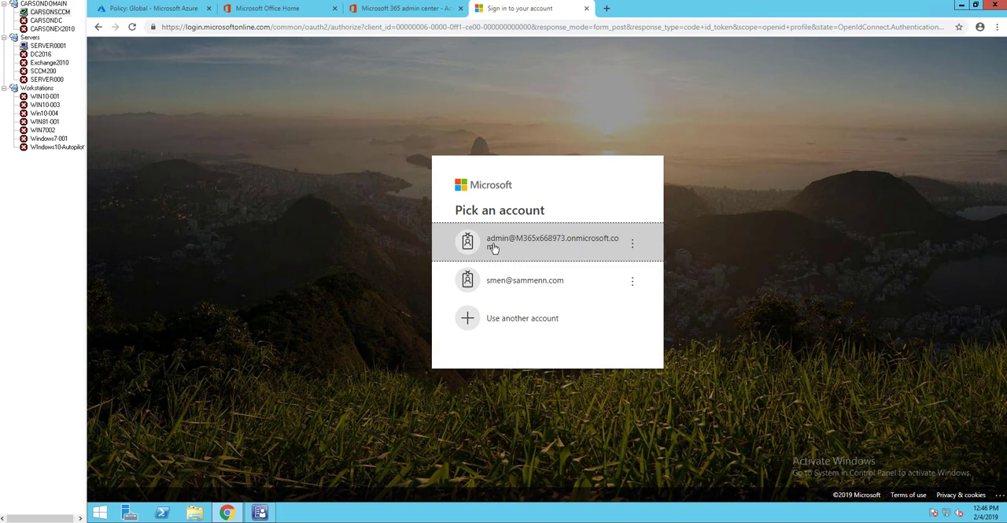
click(545, 243)
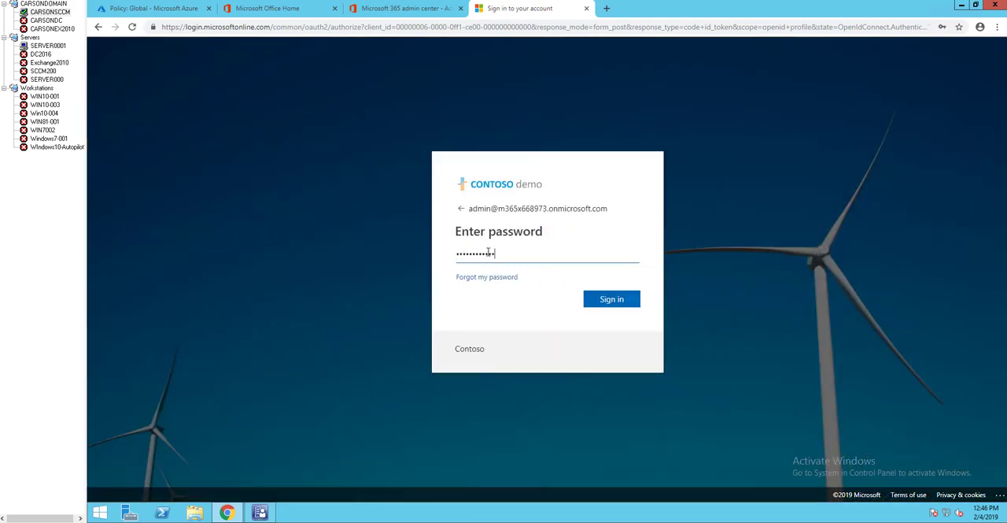
click(610, 299)
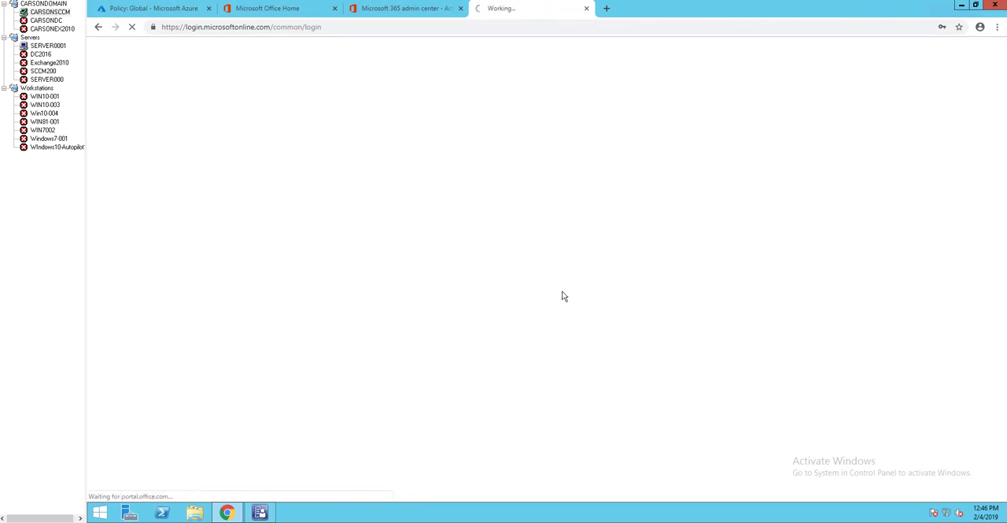
mouse_move(462, 276)
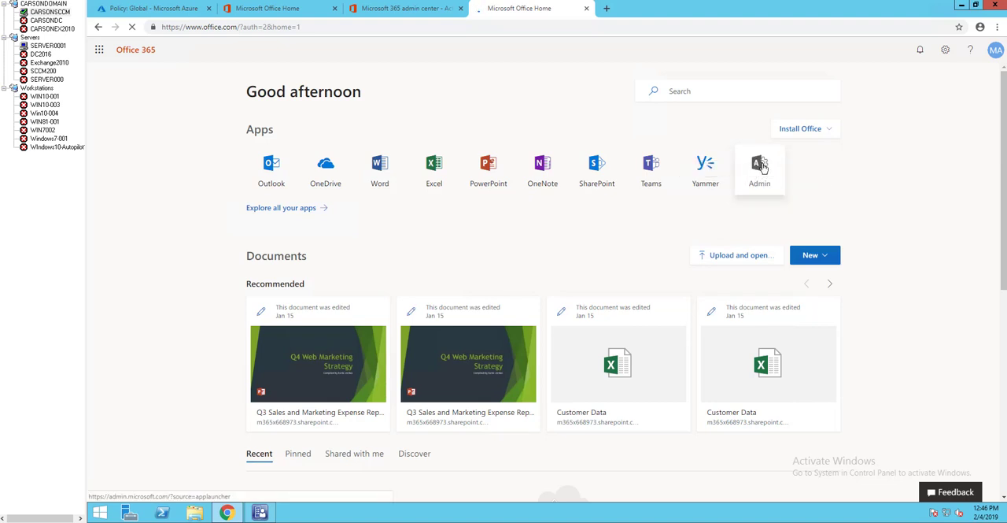
Step: Reach the Domains page via Admin, Show all, Setup, listing the default onmicrosoft.com domain
click(759, 165)
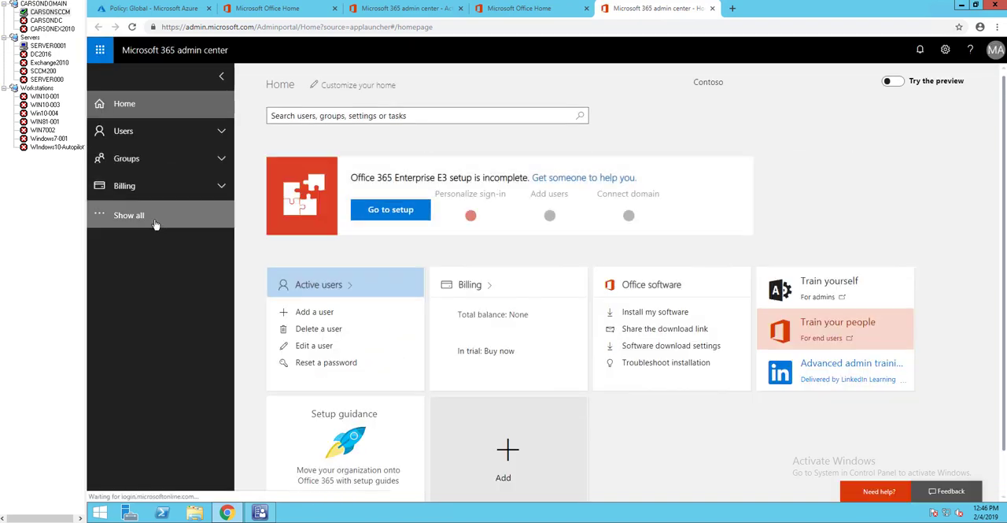
mouse_move(145, 226)
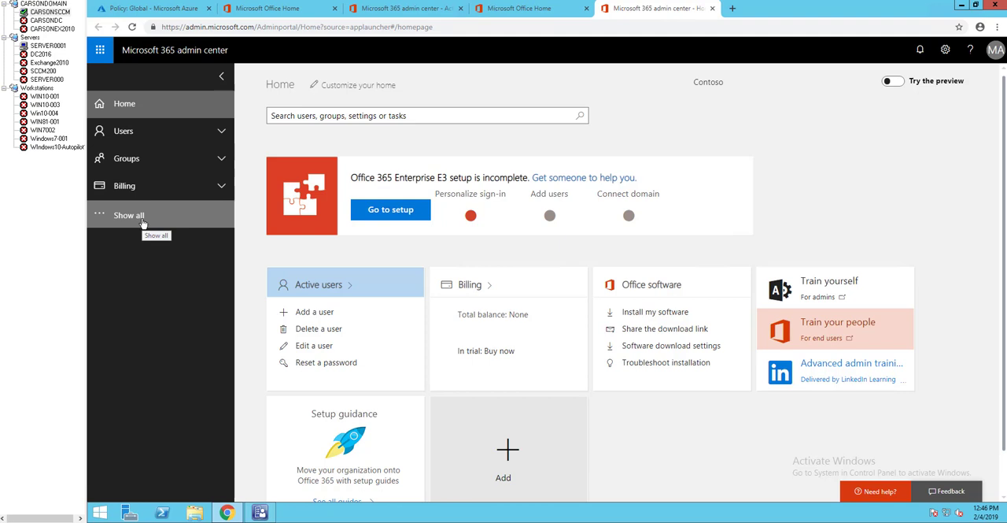
click(129, 214)
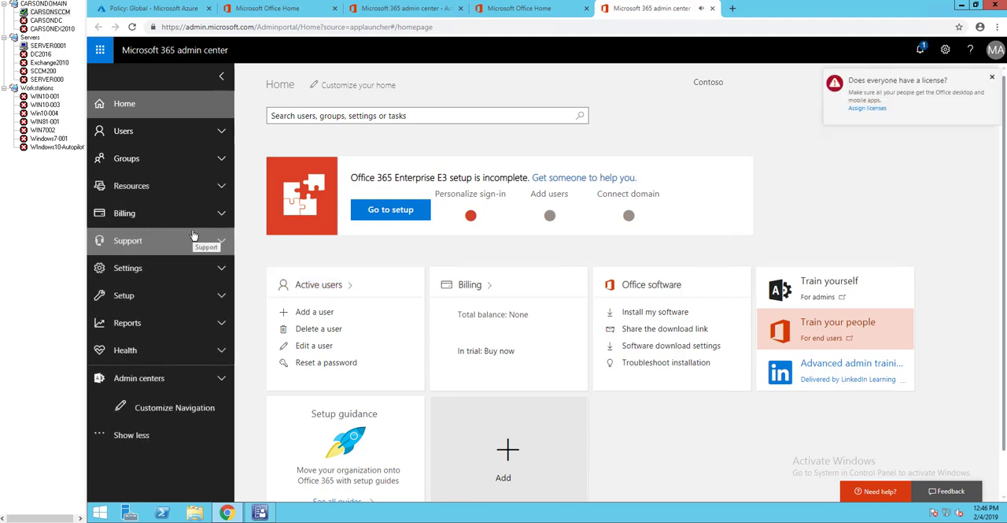
mouse_move(158, 268)
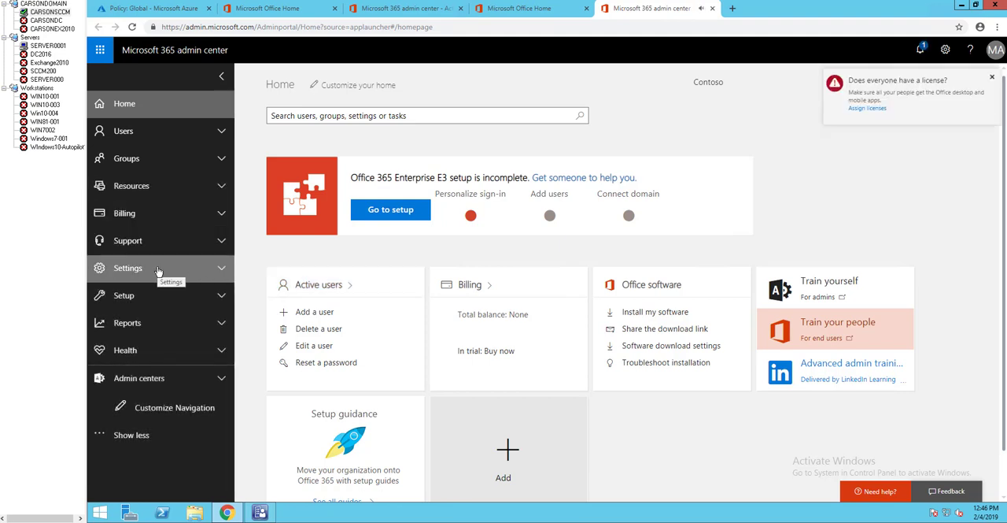
click(127, 268)
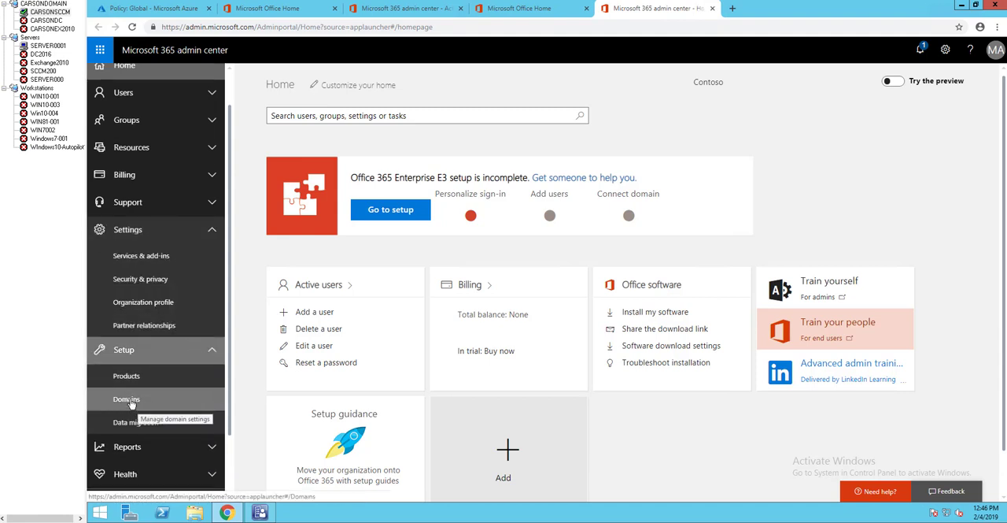
click(126, 399)
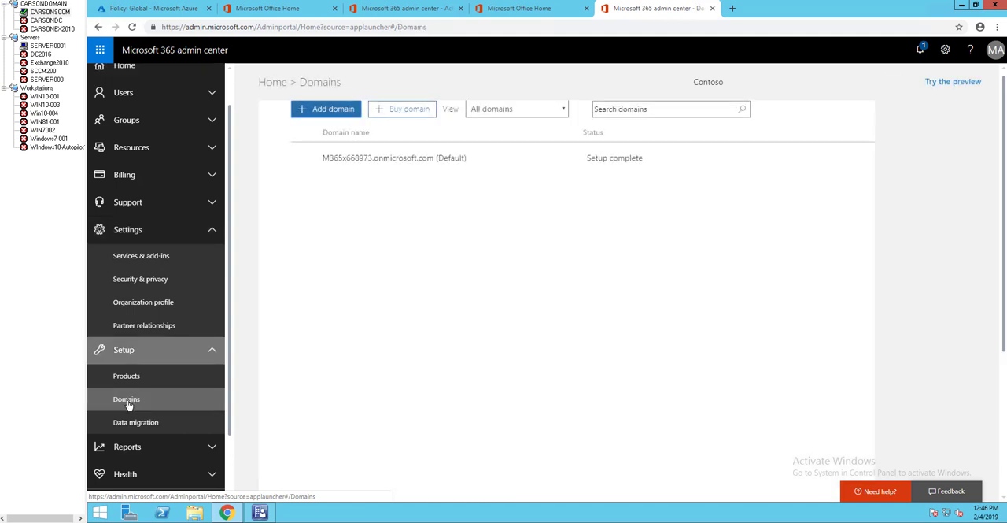
mouse_move(354, 172)
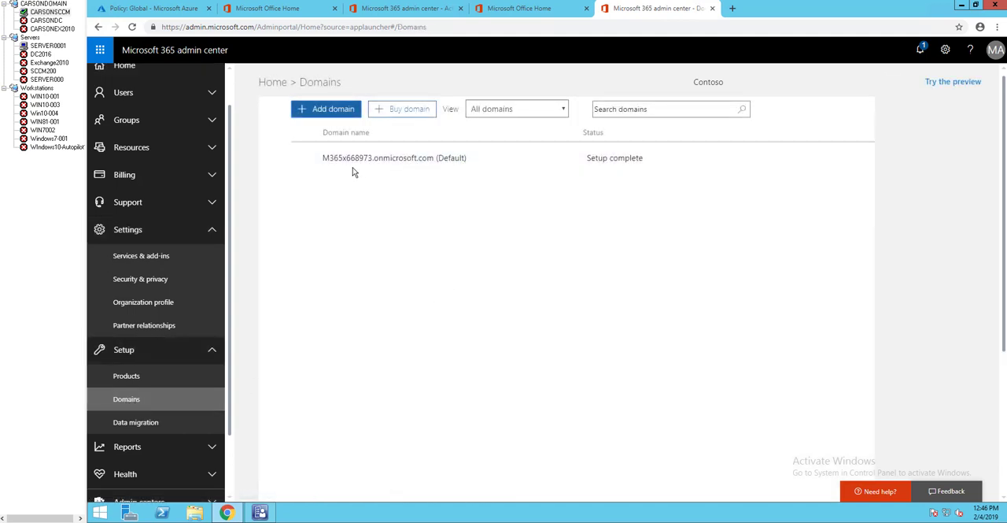
click(394, 158)
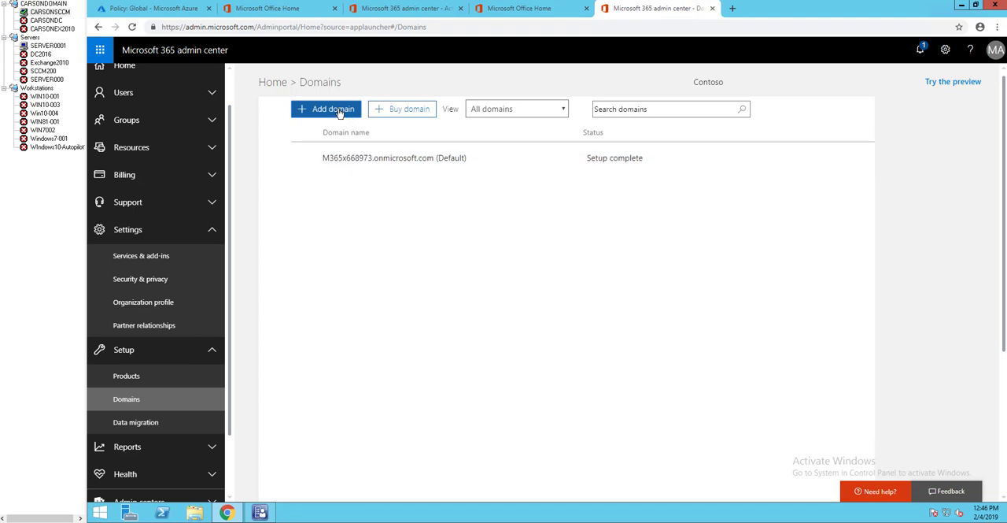
Step: Start the Add domain wizard with carsoncloud.com as the domain to add
click(325, 108)
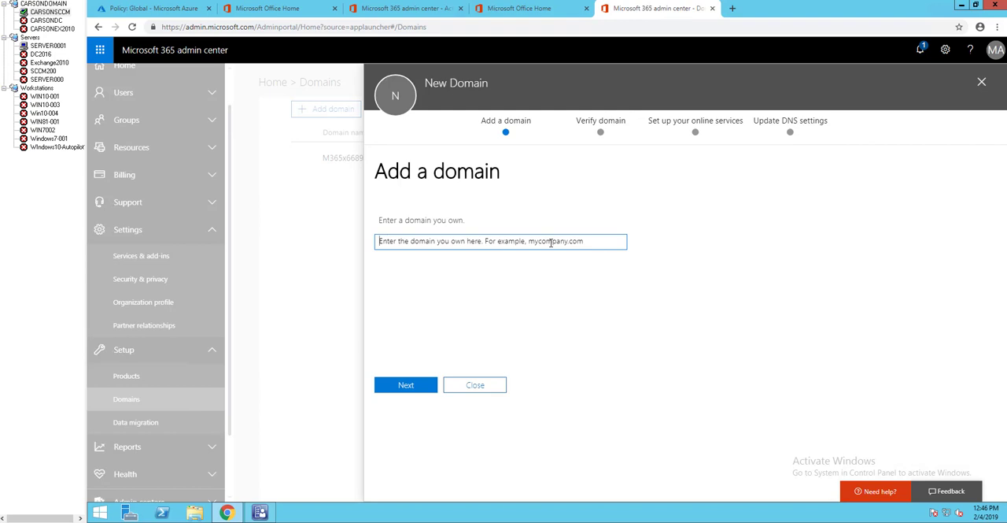
text(carsi)
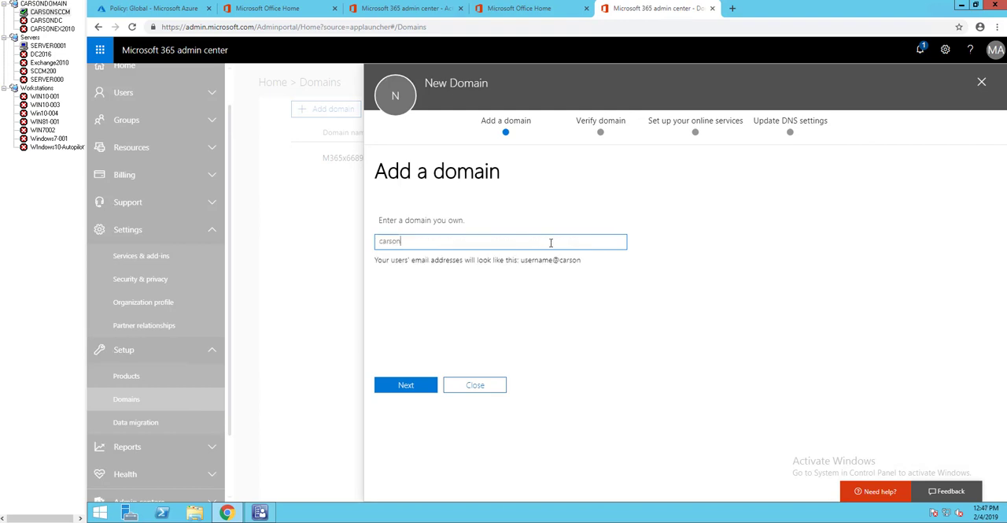
text(cloud)
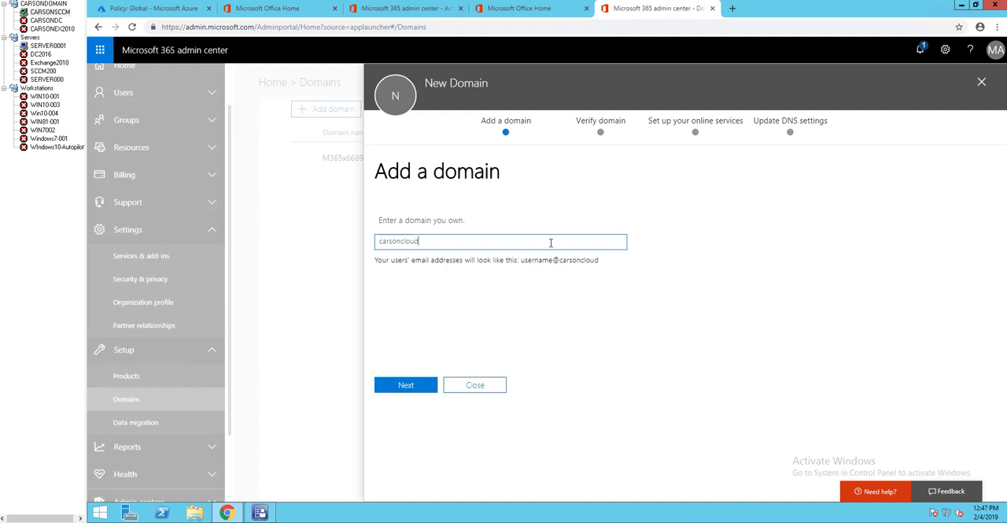
text(.com)
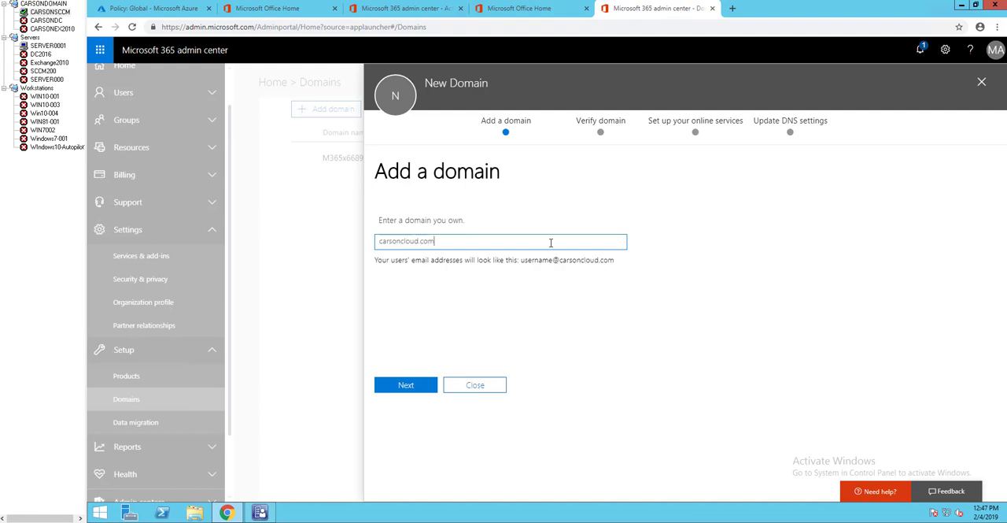
click(406, 386)
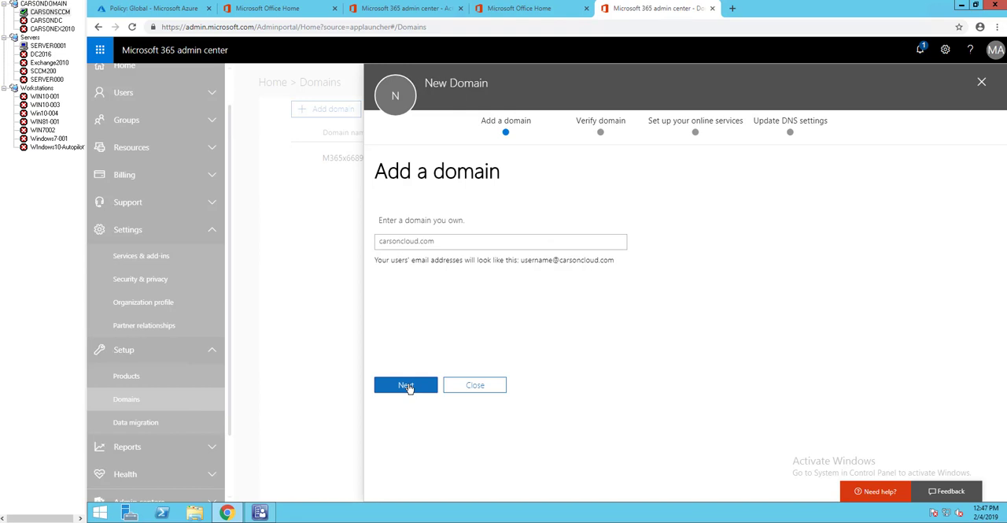
Step: Choose TXT-record verification for carsoncloud.com and select the value MS=ms17053216 for copying
click(406, 385)
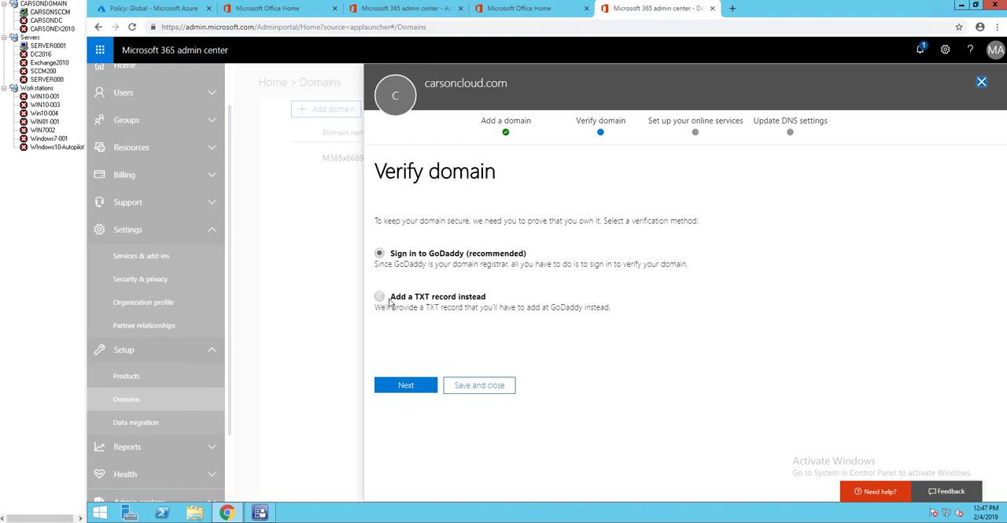
mouse_move(379, 290)
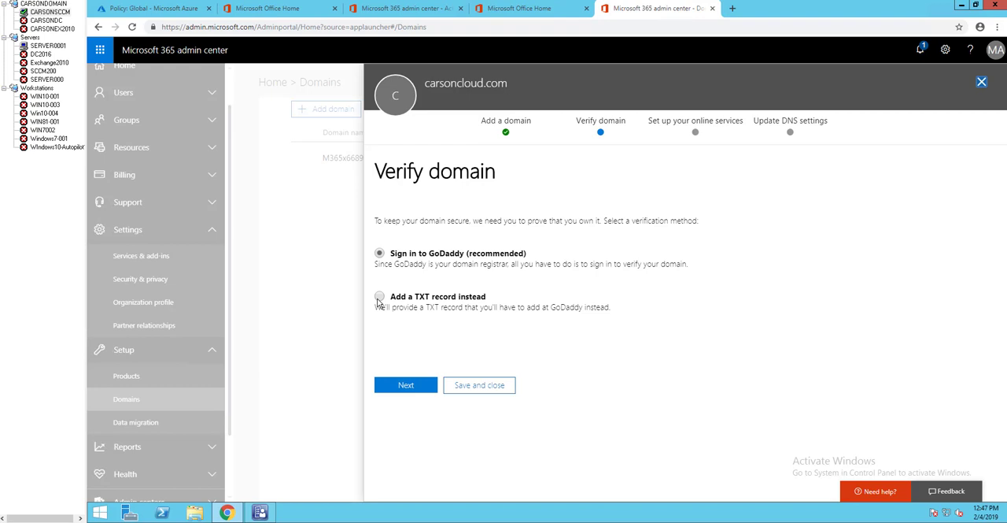
click(378, 296)
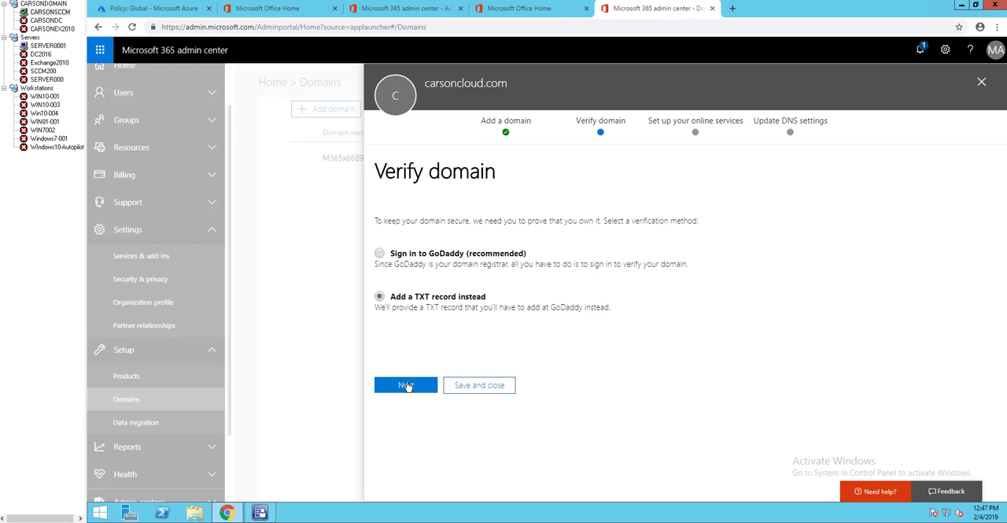
click(406, 386)
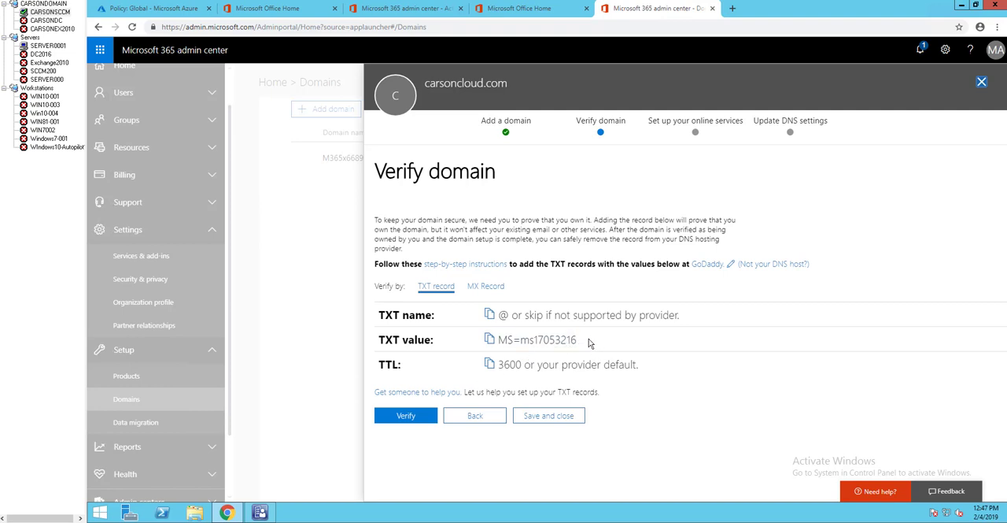
double_click(538, 339)
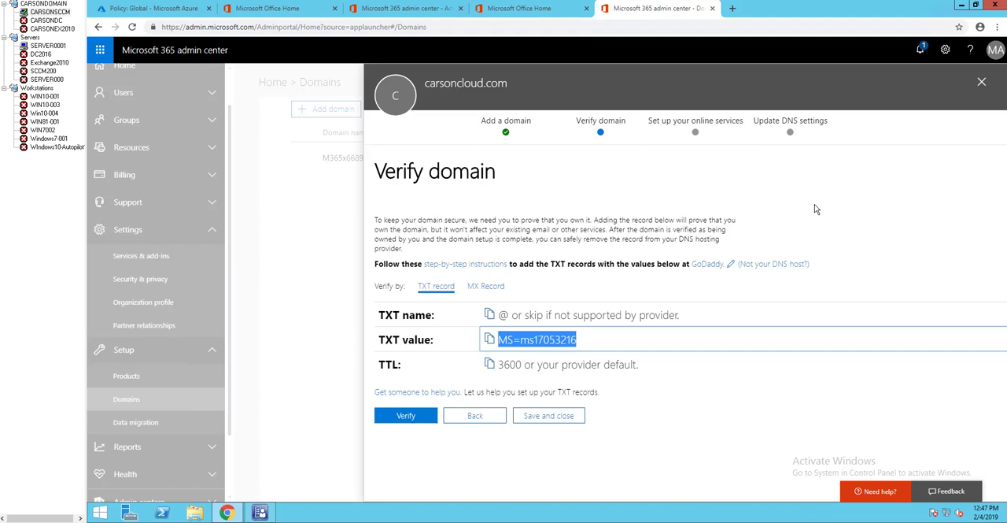
mouse_move(763, 45)
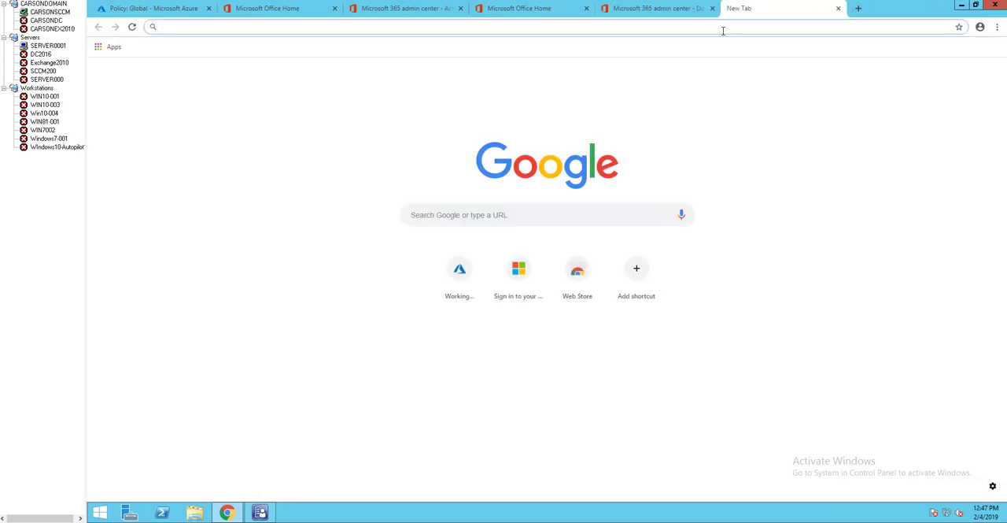
Step: Load the GoDaddy website in a new browser tab
text(go)
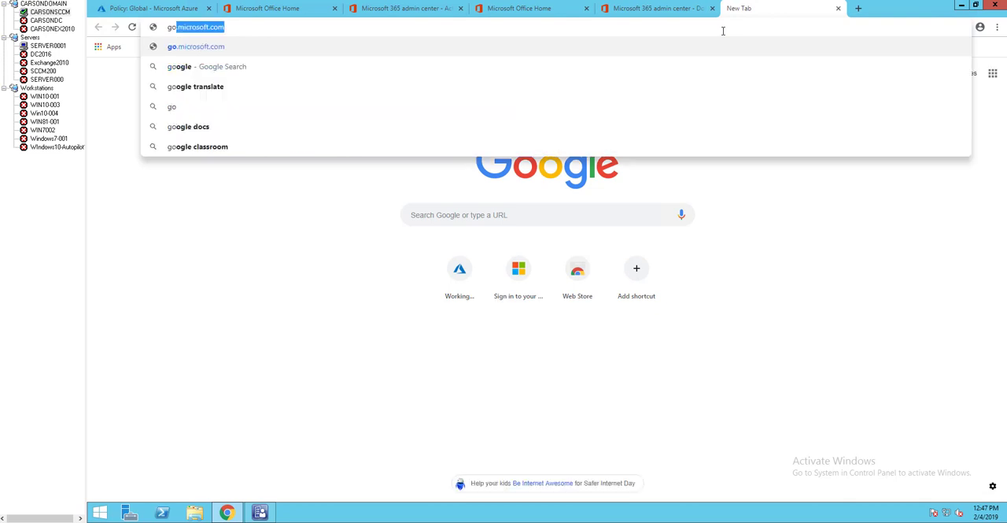
text(godaddy.com)
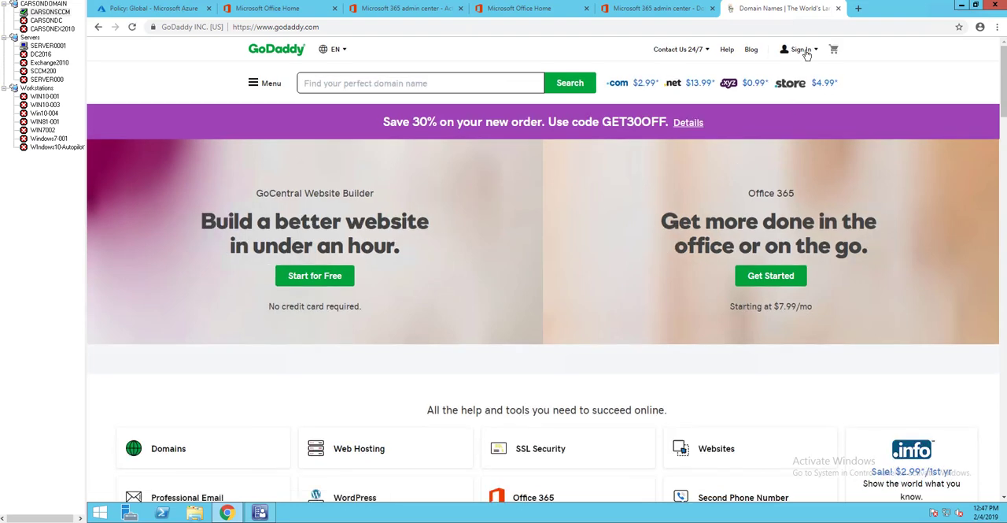
Step: Sign in to GoDaddy as khmer with Keep me signed in, and dismiss the welcome message
click(803, 49)
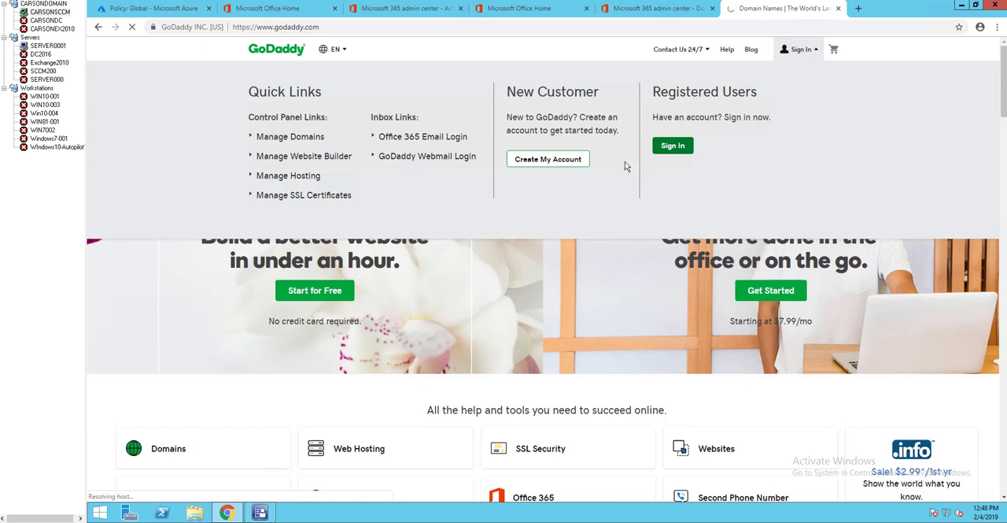
click(674, 144)
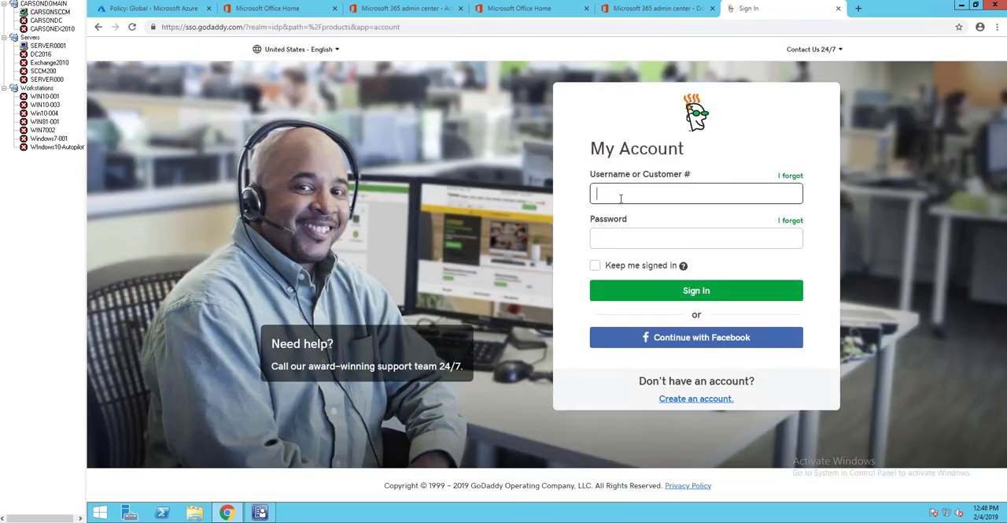
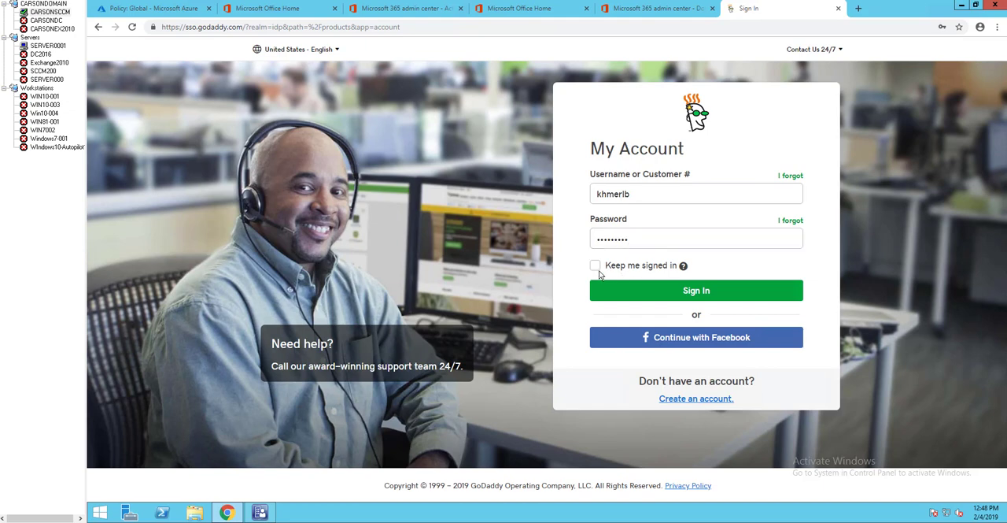
click(595, 265)
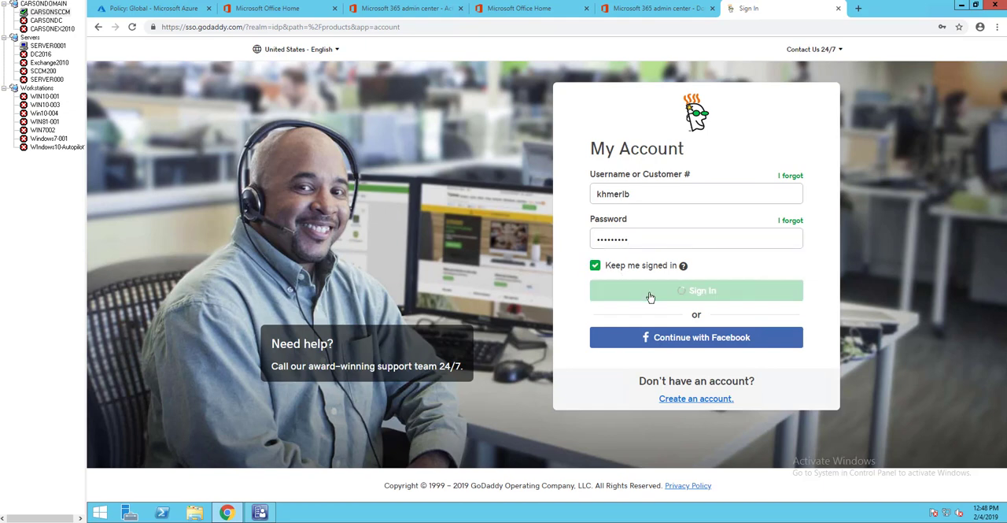
click(696, 289)
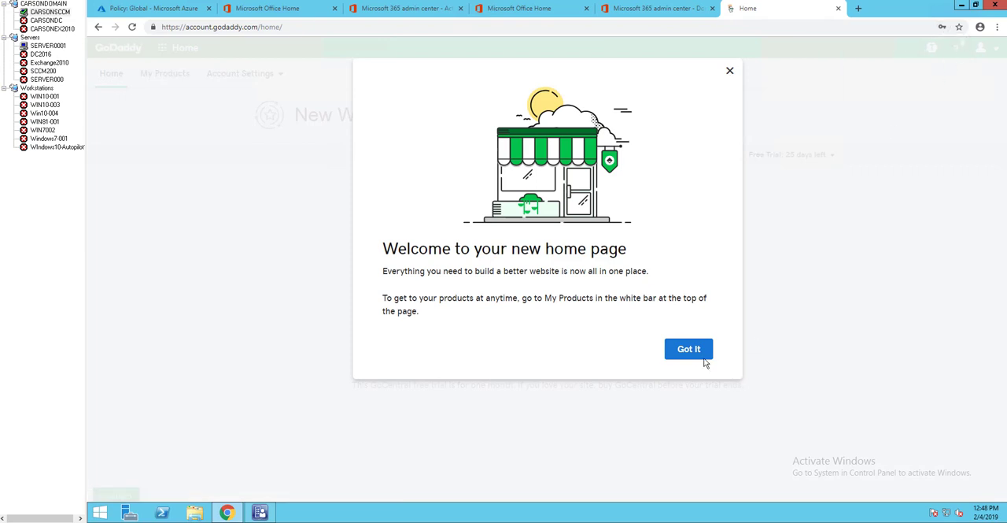
click(689, 350)
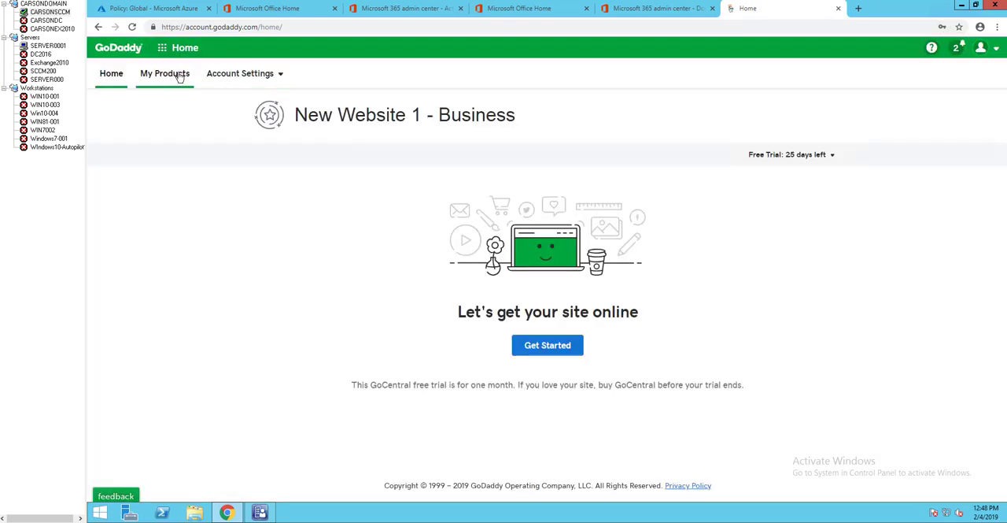
click(239, 72)
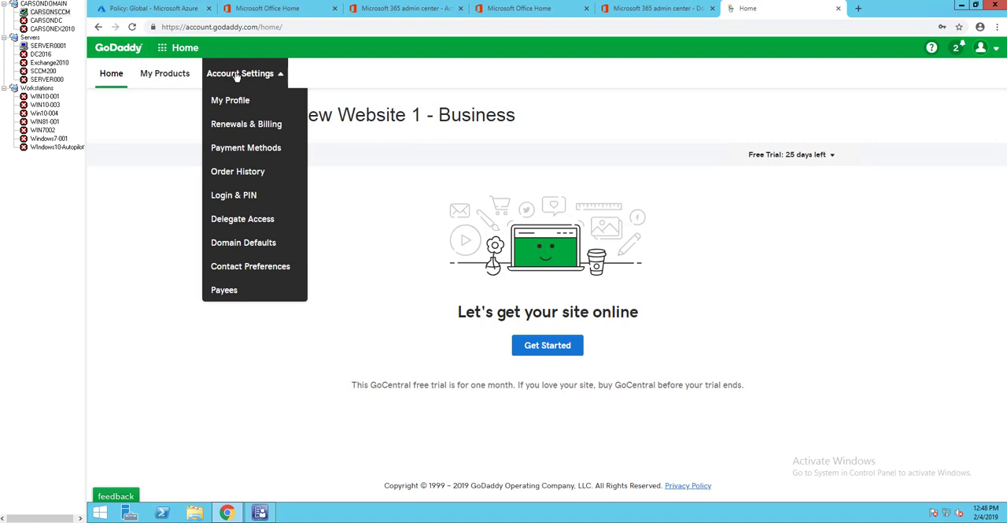
mouse_move(242, 217)
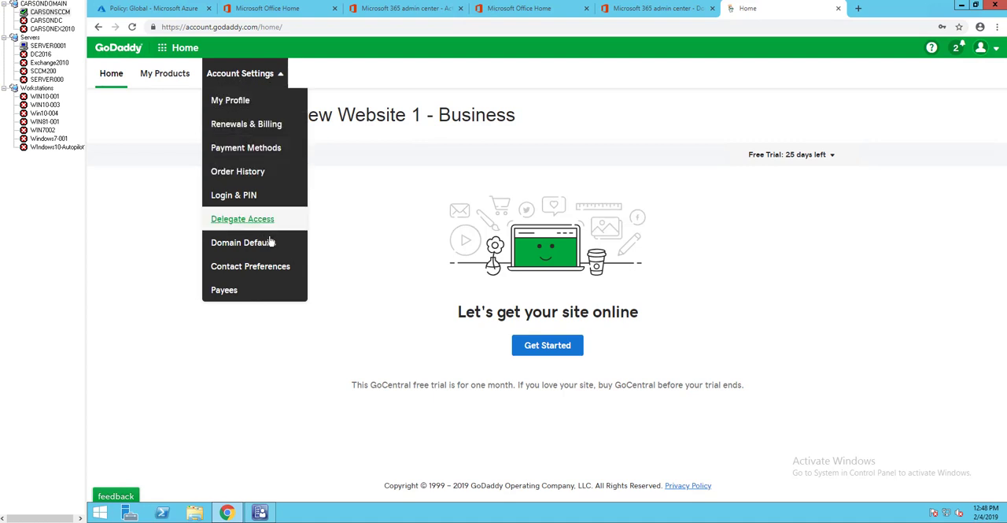
mouse_move(242, 243)
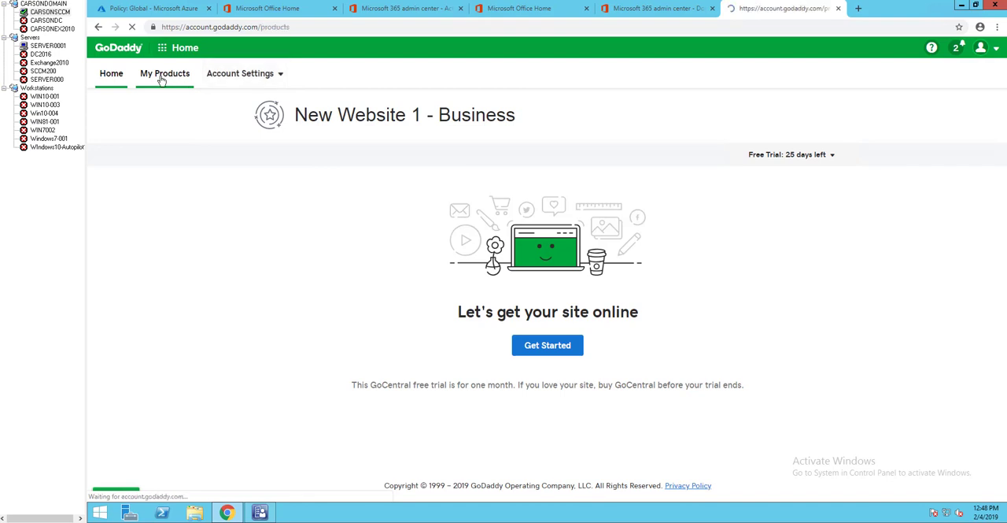
Step: Show My Products listing the owned domains and select carsoncloud.com to manage
click(164, 73)
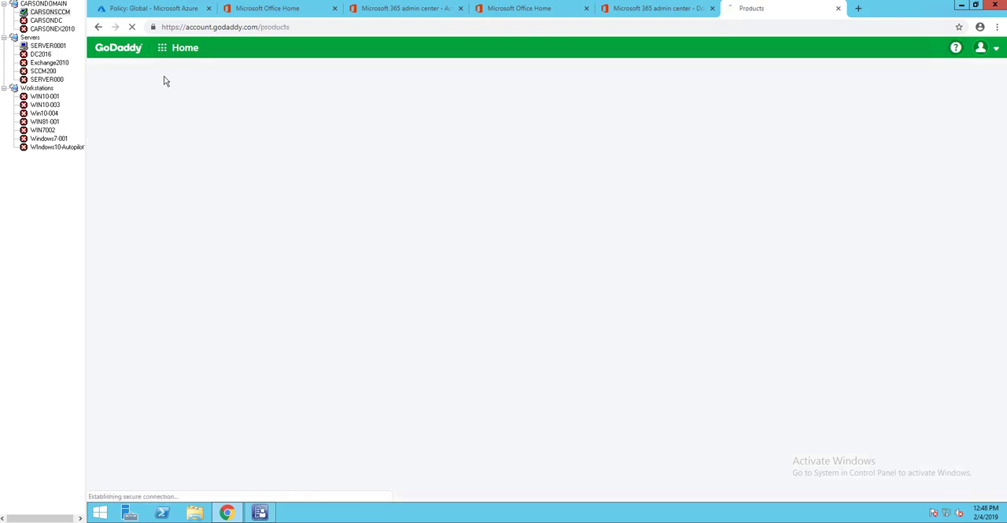
click(164, 72)
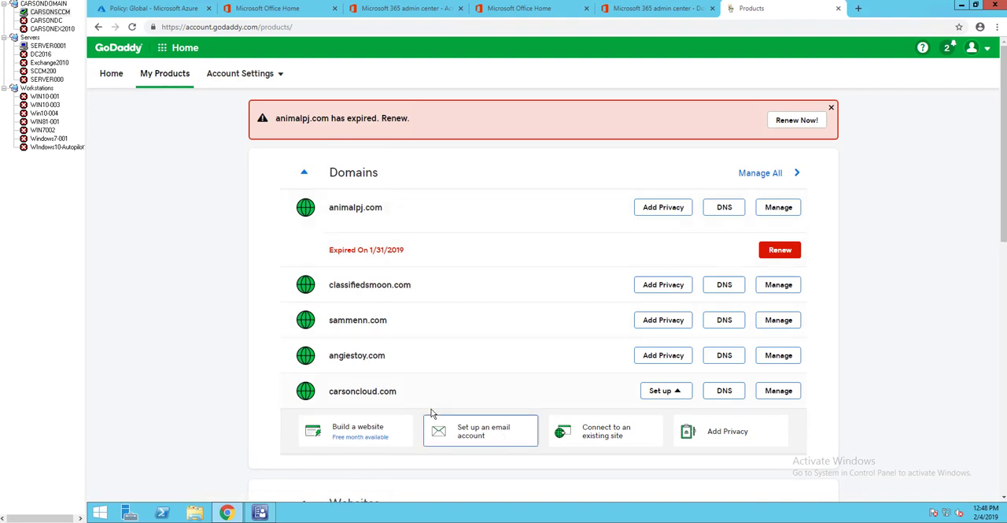
mouse_move(653, 414)
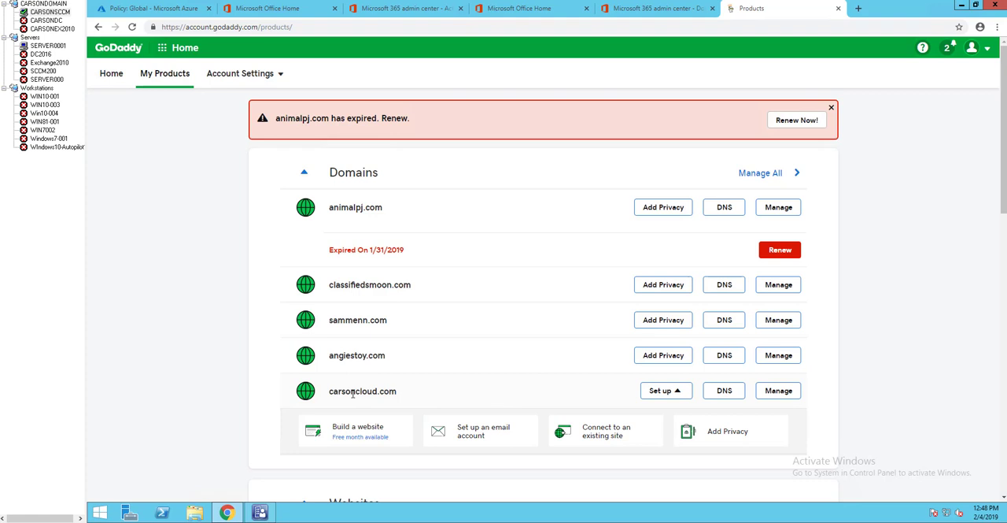
click(777, 391)
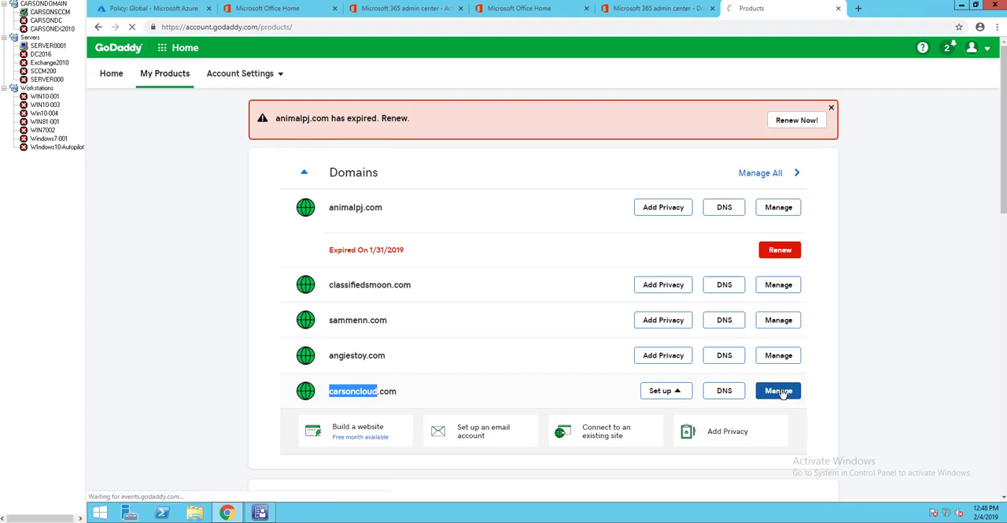
Step: Reach Manage DNS for carsoncloud.com under Additional Settings
click(778, 390)
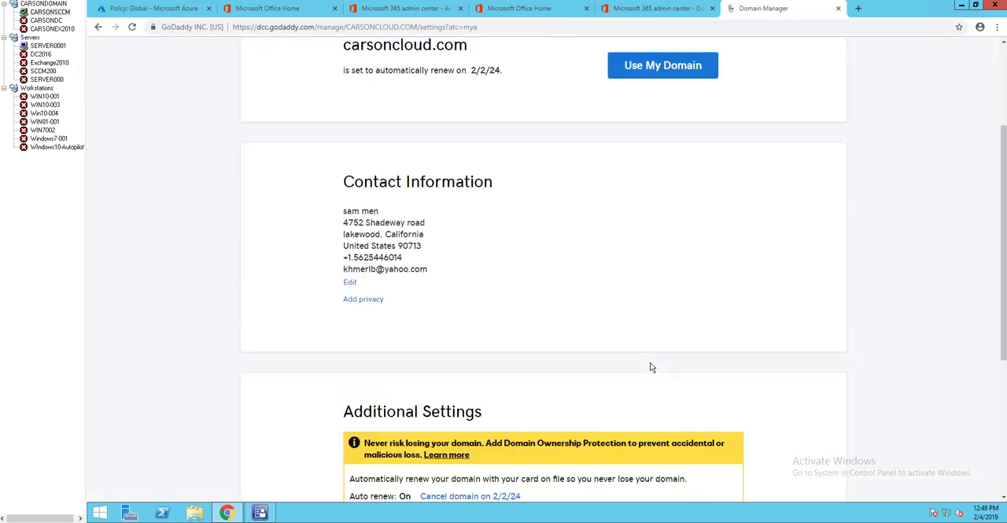
scroll(down, 3)
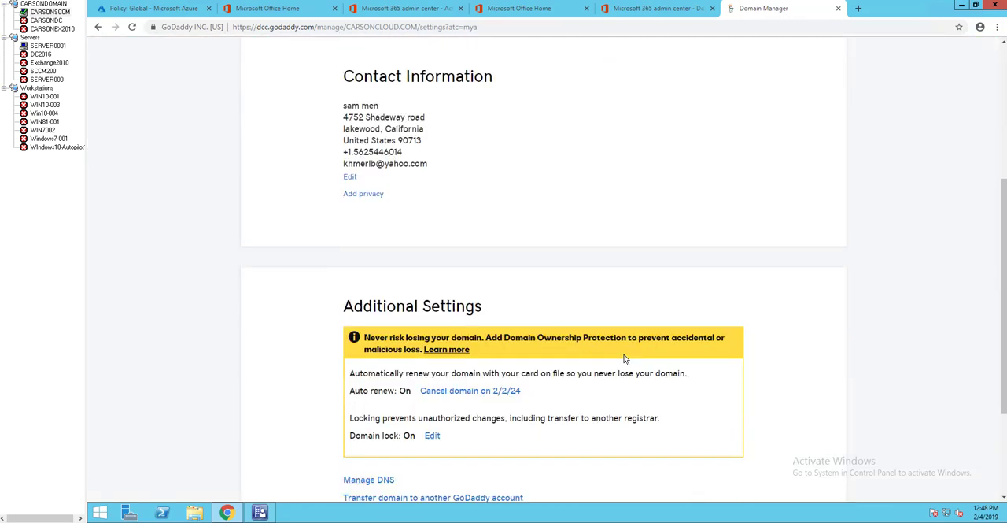
scroll(down, 3)
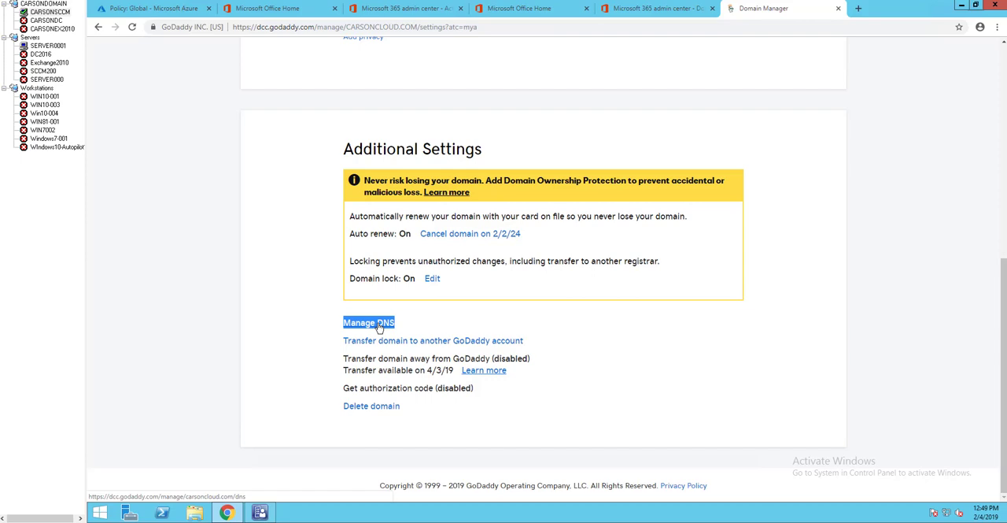
click(369, 321)
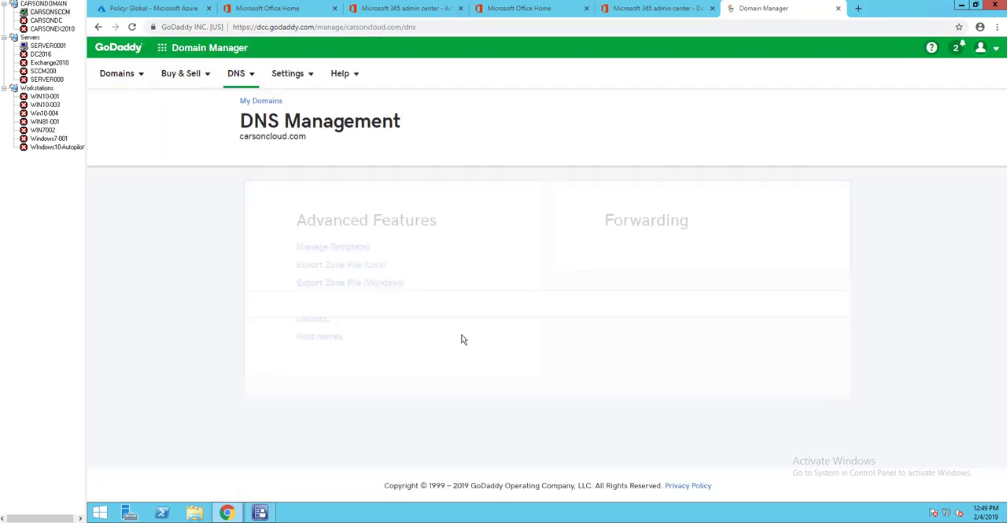
Step: Start a new TXT record at host @, clear a mistyped value, and switch to the Office 365 tab
scroll(down, 3)
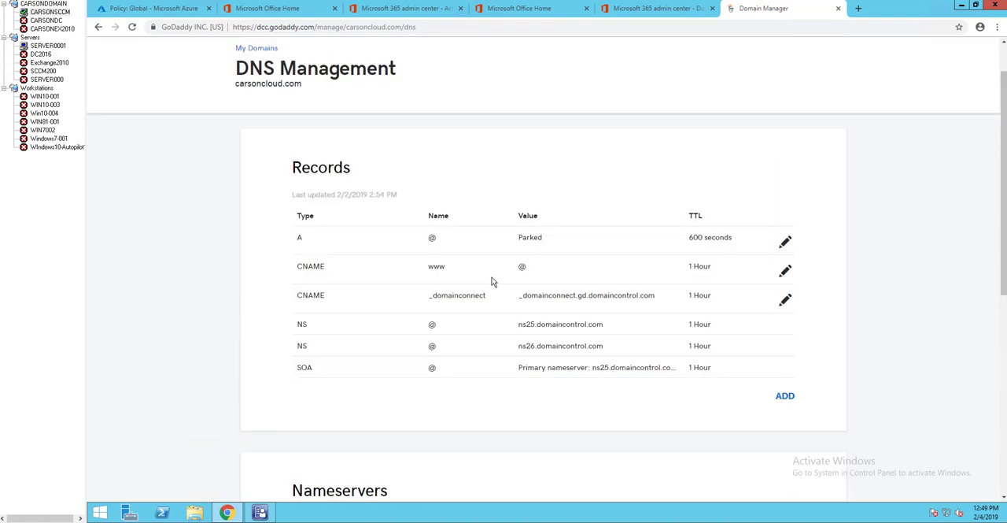
mouse_move(784, 397)
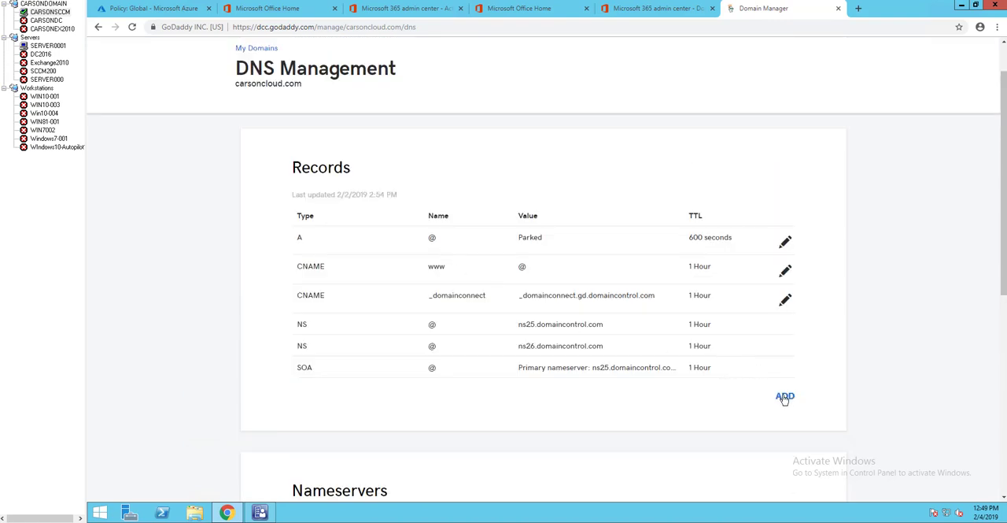
click(782, 397)
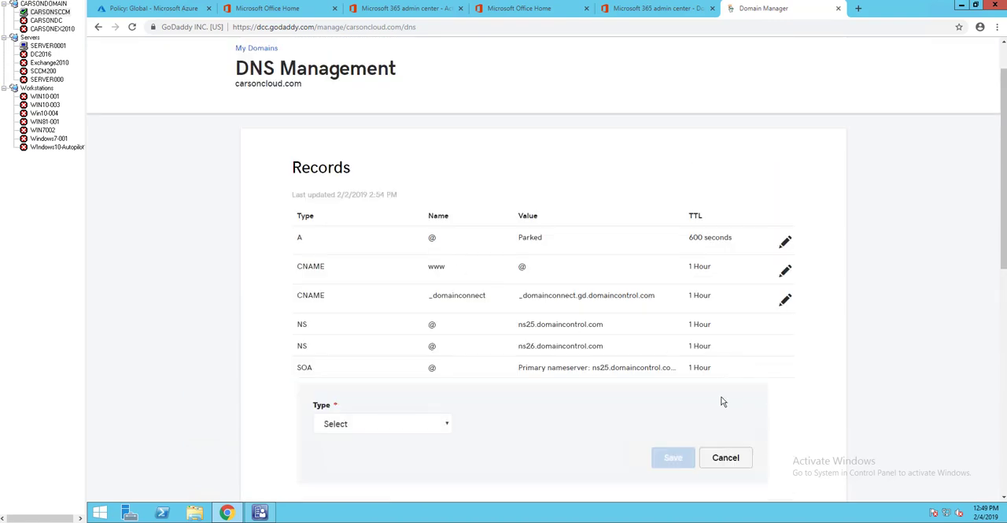
scroll(down, 3)
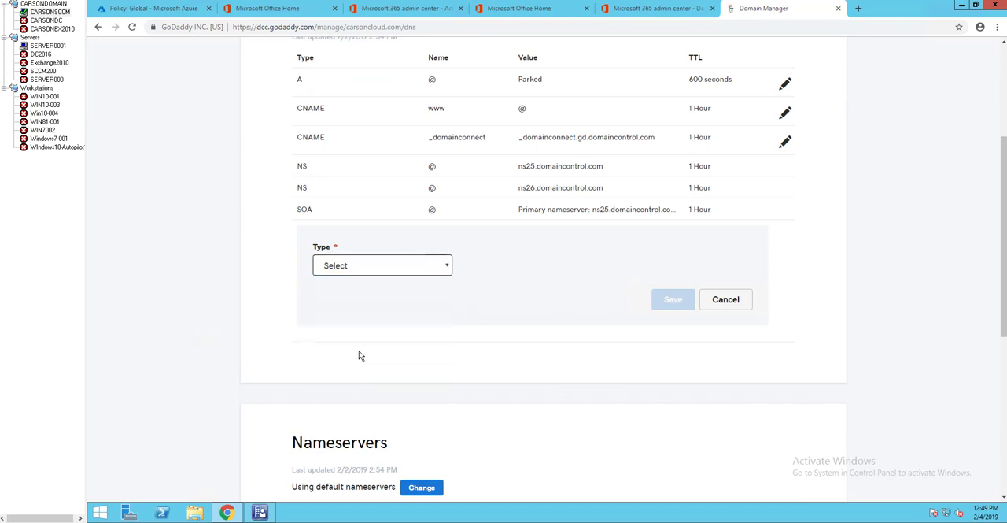
click(381, 265)
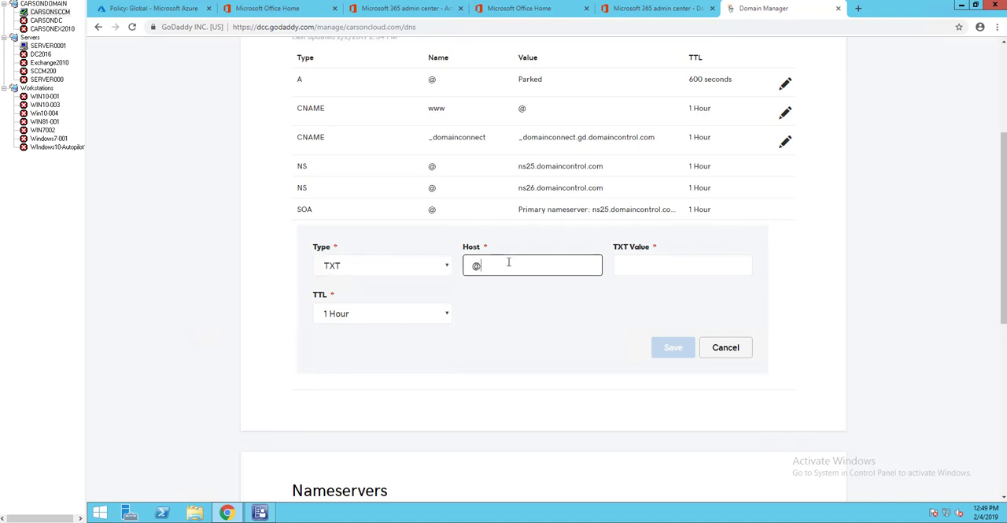
click(683, 264)
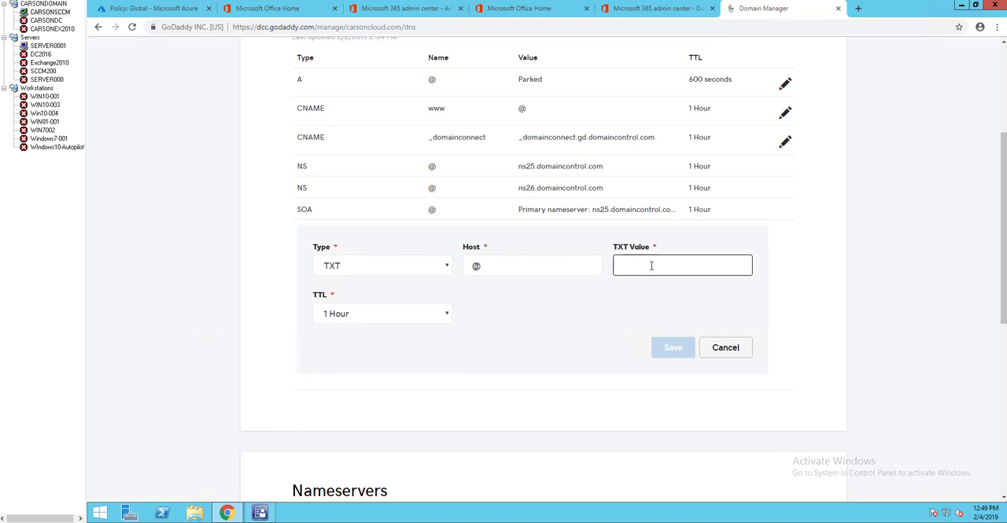
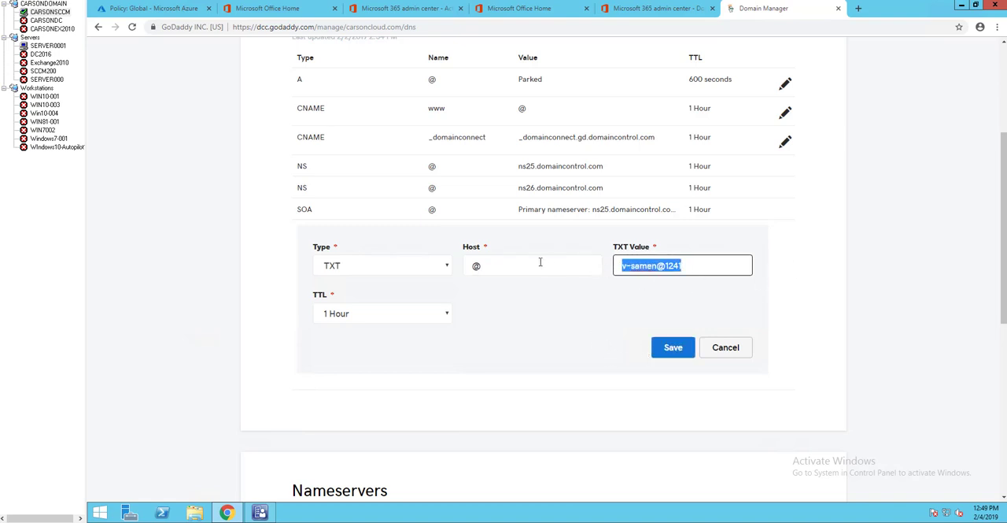
key(Delete)
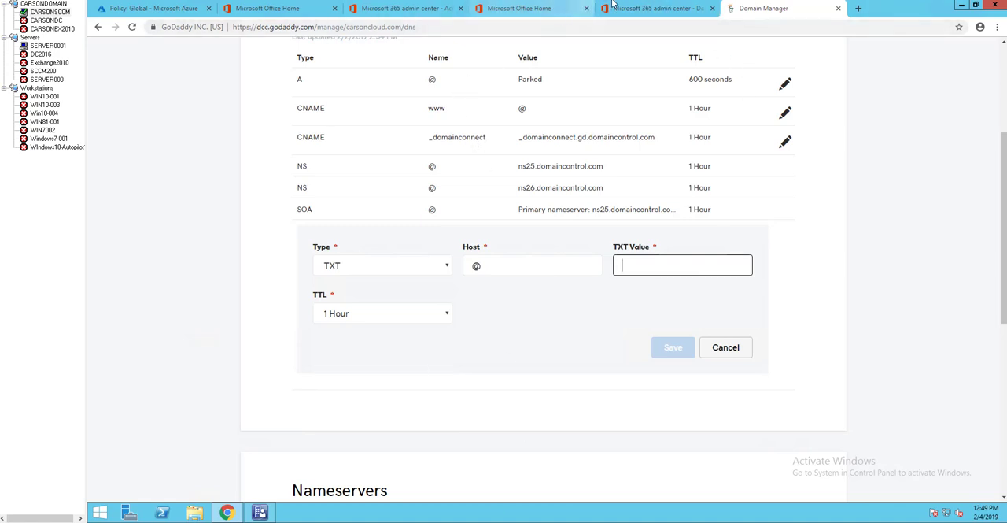
click(527, 10)
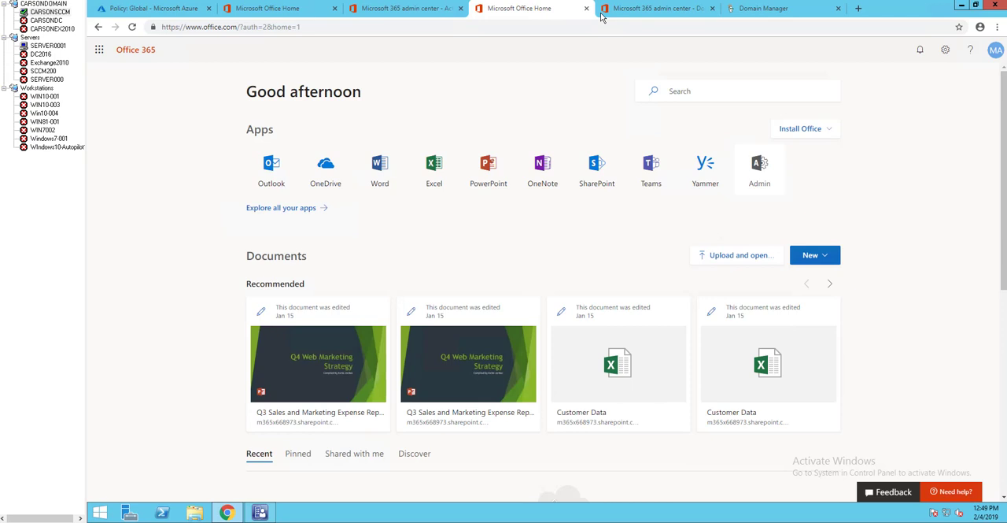
Step: Save the TXT record with value MS=ms17053216 and 1 Hour TTL in carsoncloud.com's DNS
click(649, 10)
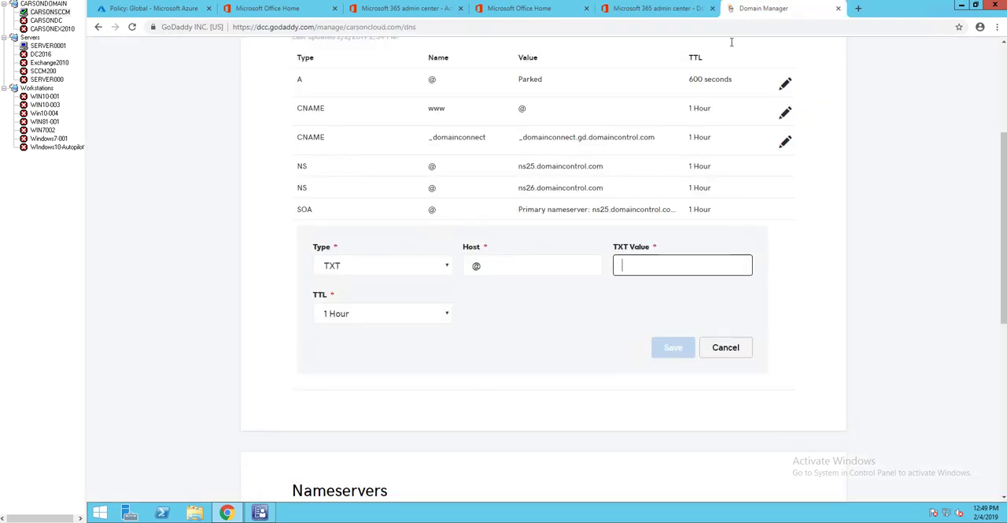
text(MS=ms17053216)
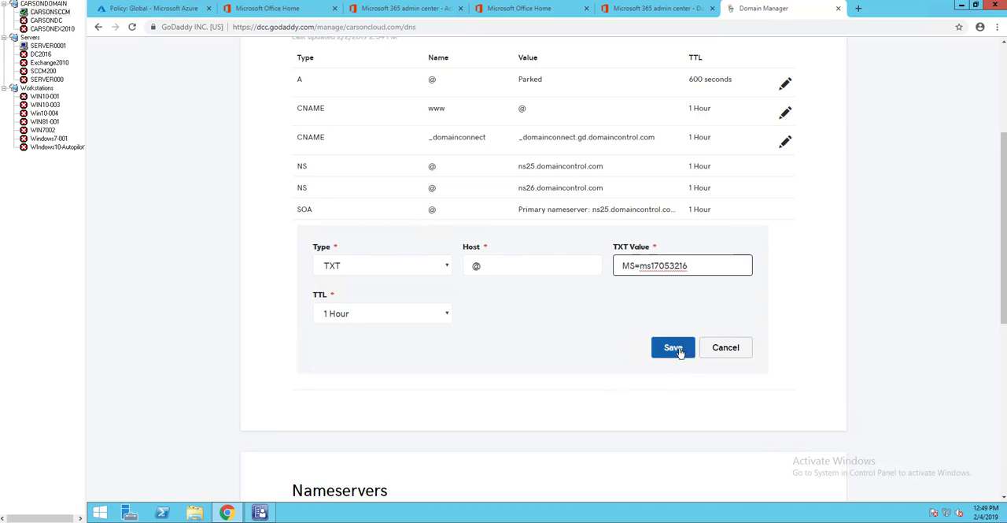
mouse_move(450, 321)
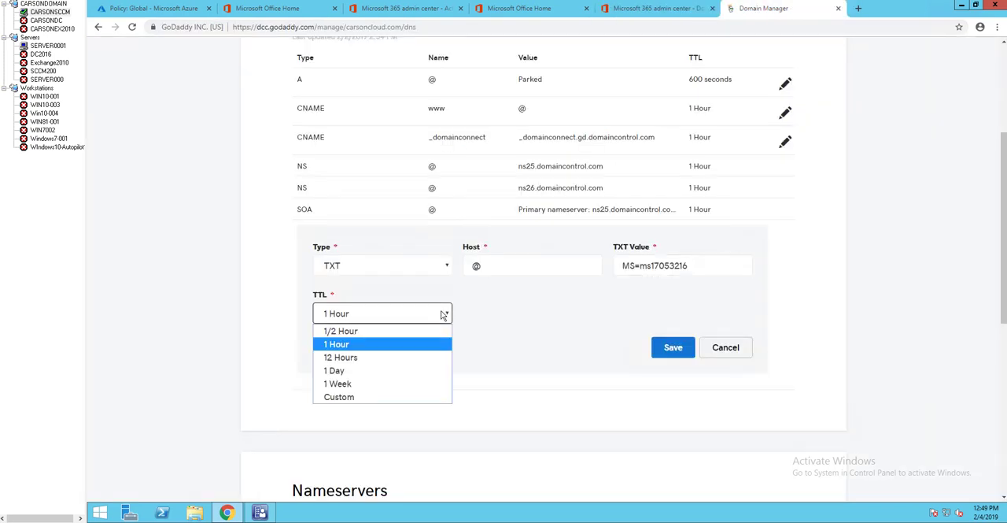
click(337, 343)
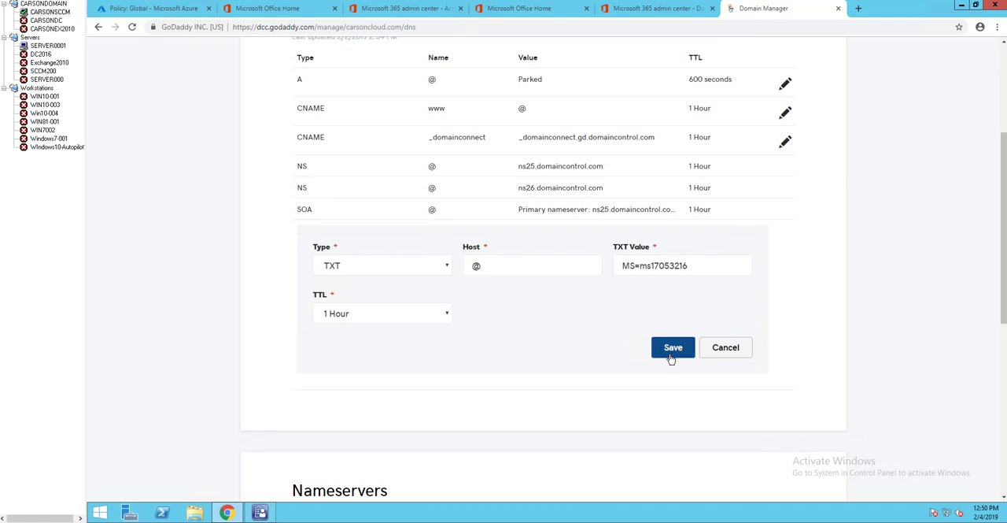
click(672, 346)
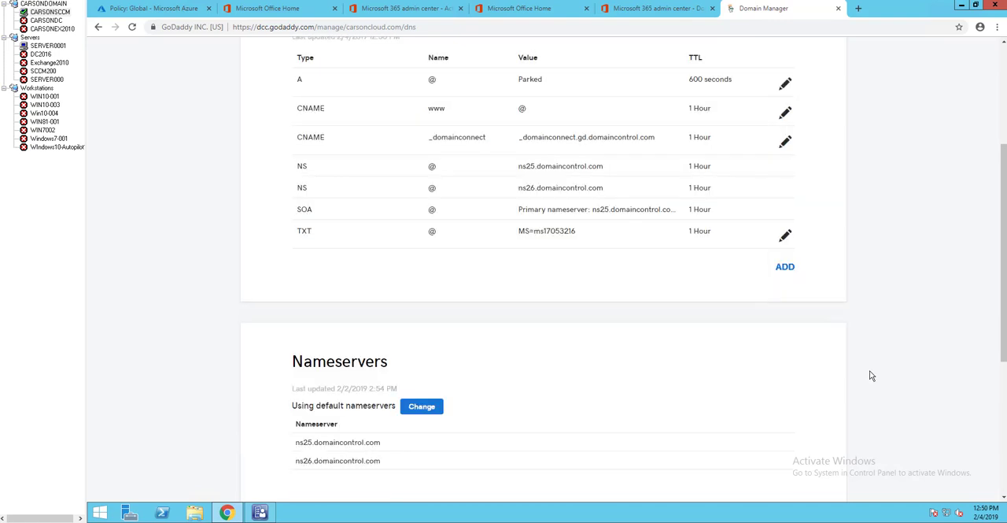
mouse_move(415, 240)
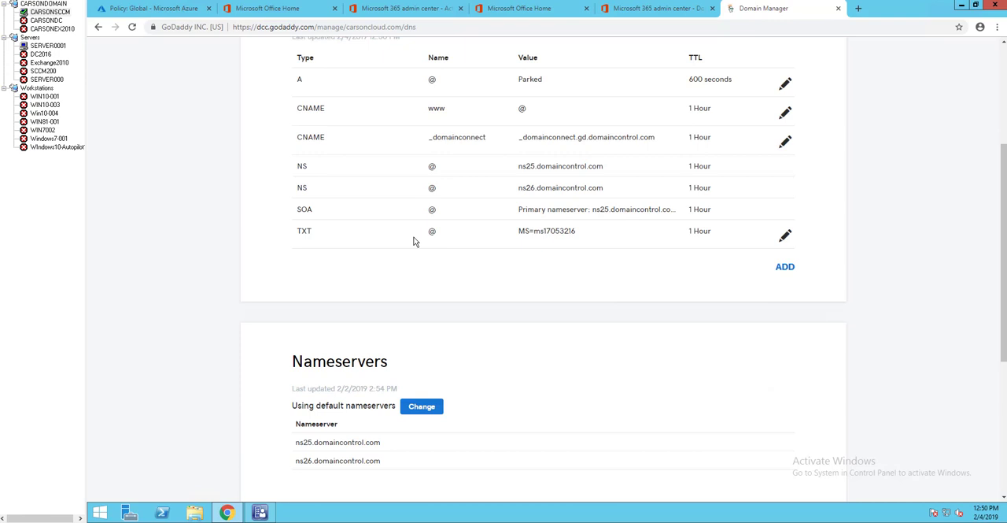
mouse_move(597, 239)
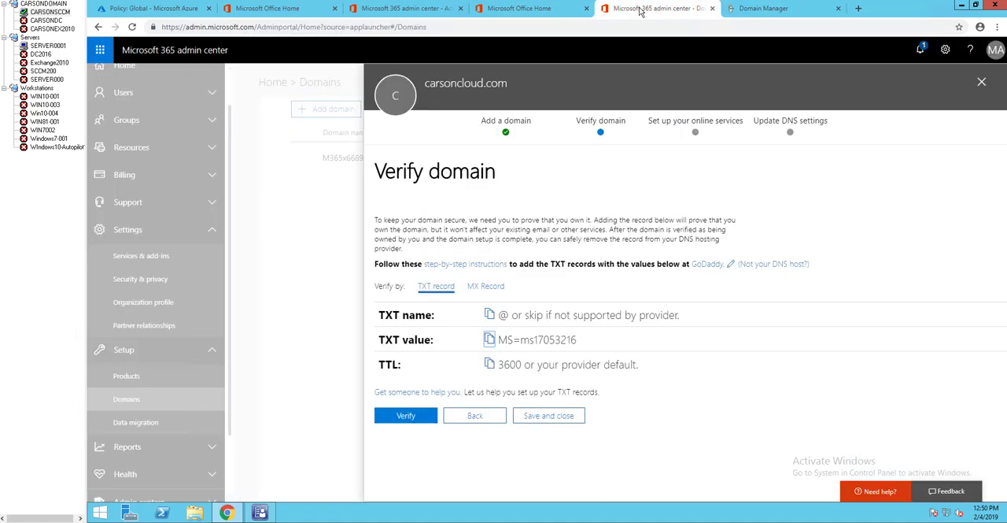
mouse_move(434, 428)
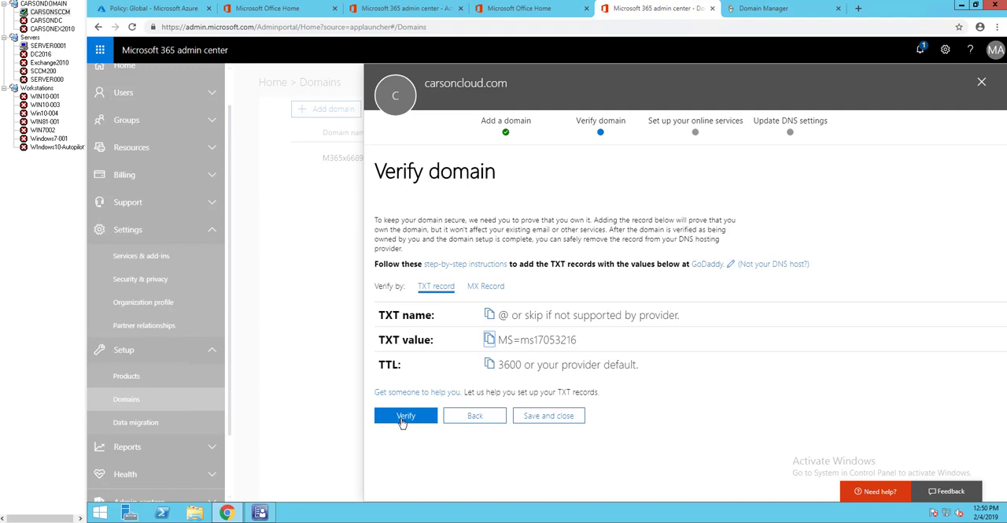
Step: Verify carsoncloud.com via the TXT record, then save and close the DNS settings step
click(406, 416)
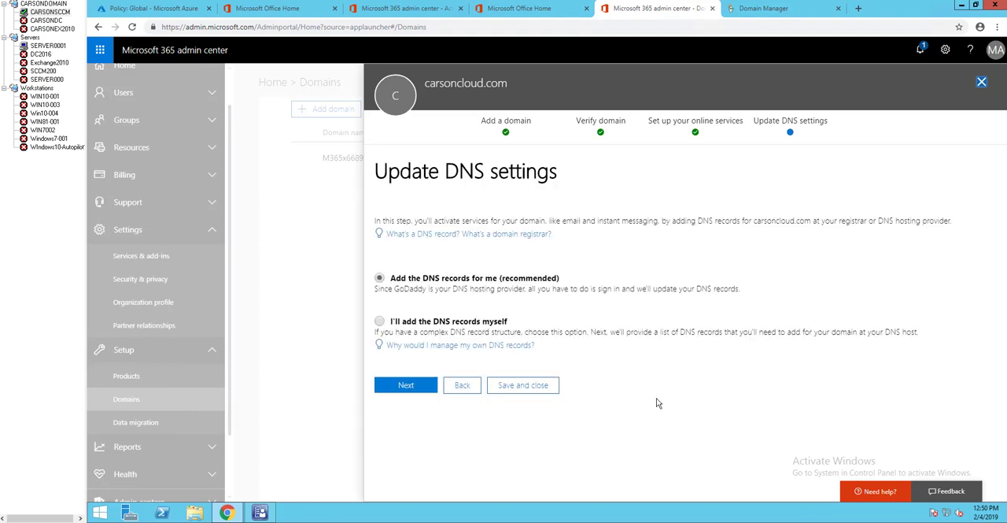
mouse_move(674, 239)
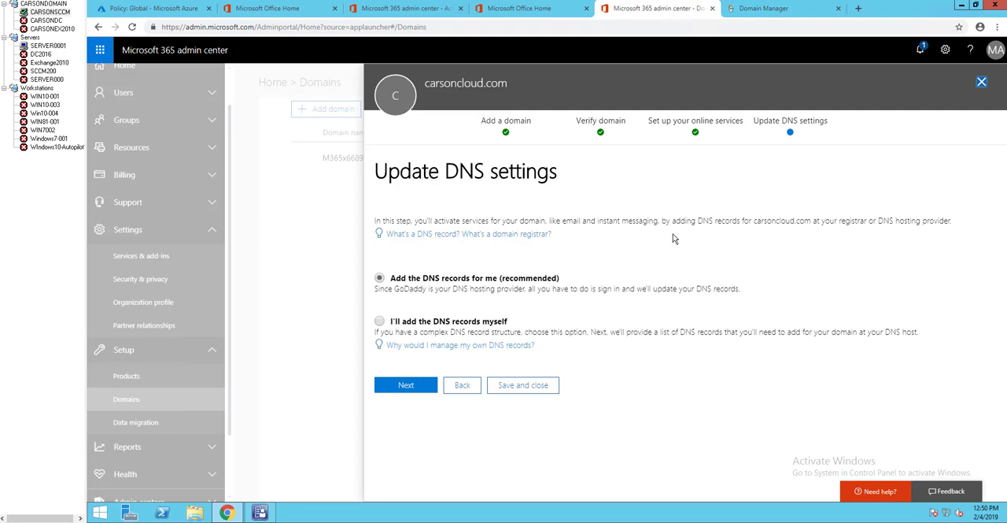
mouse_move(465, 272)
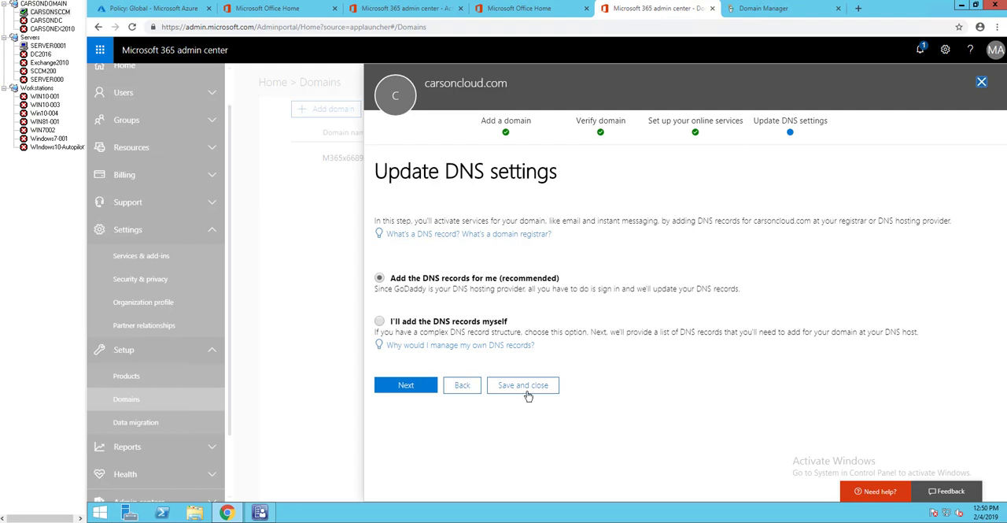
mouse_move(532, 398)
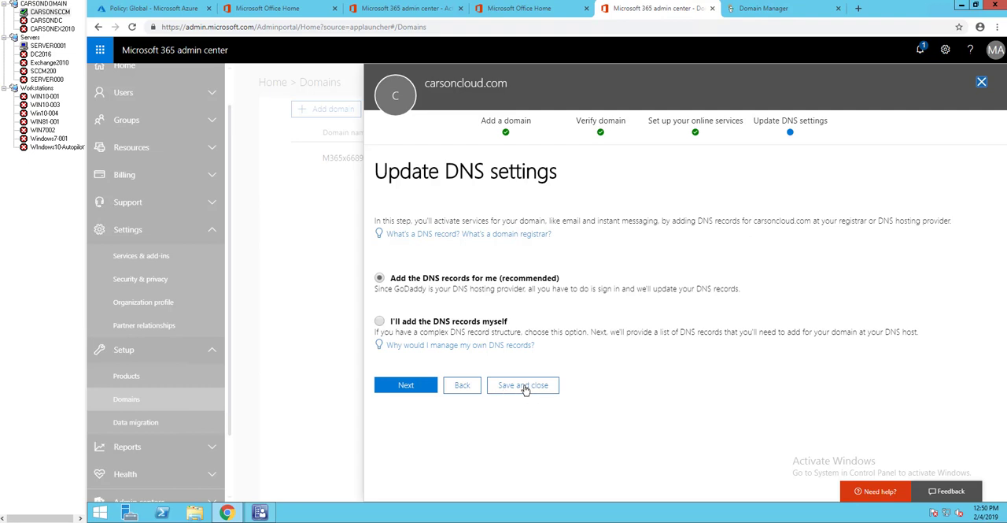
click(522, 385)
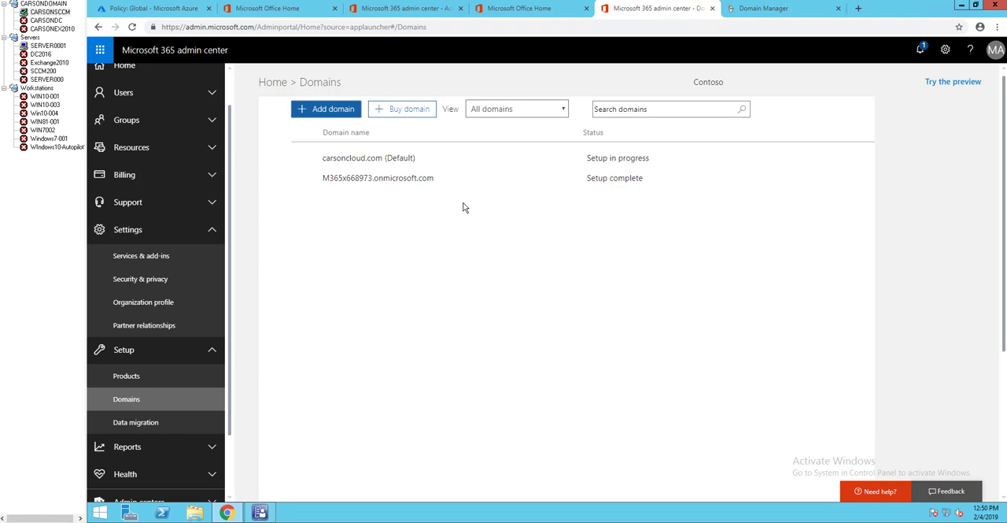
mouse_move(387, 186)
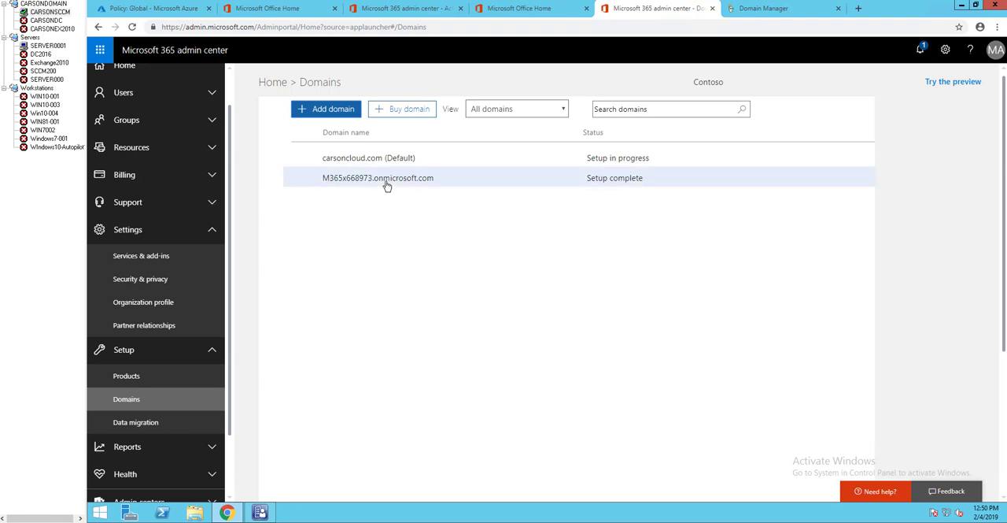
click(400, 158)
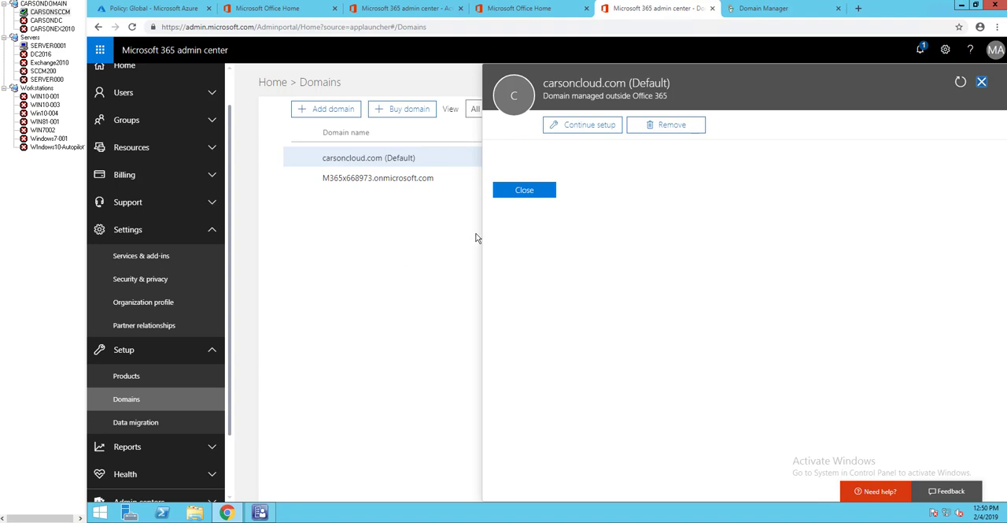
click(524, 189)
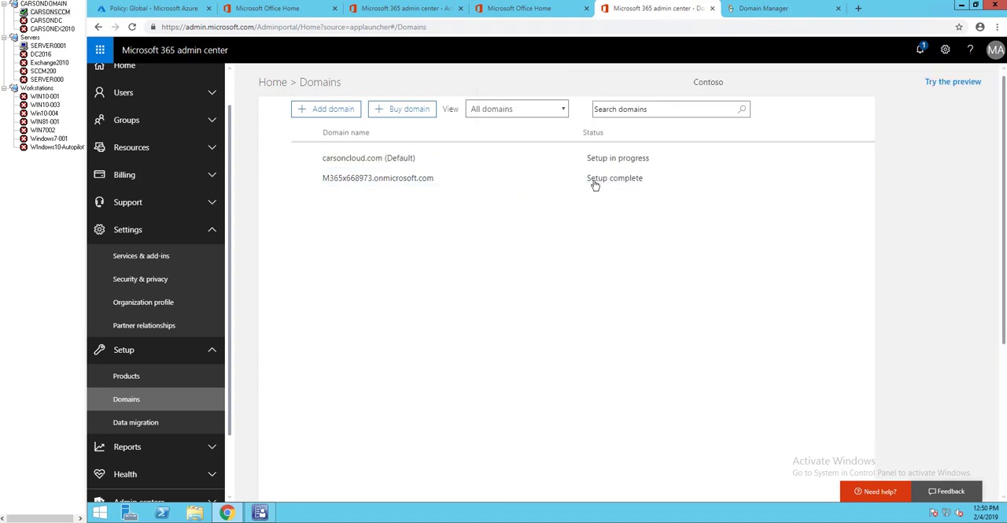
mouse_move(423, 181)
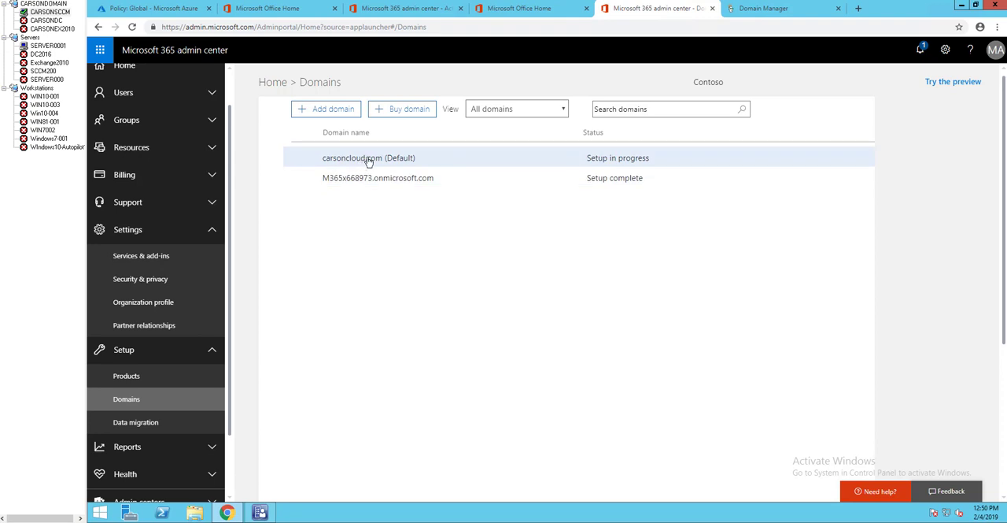
mouse_move(409, 167)
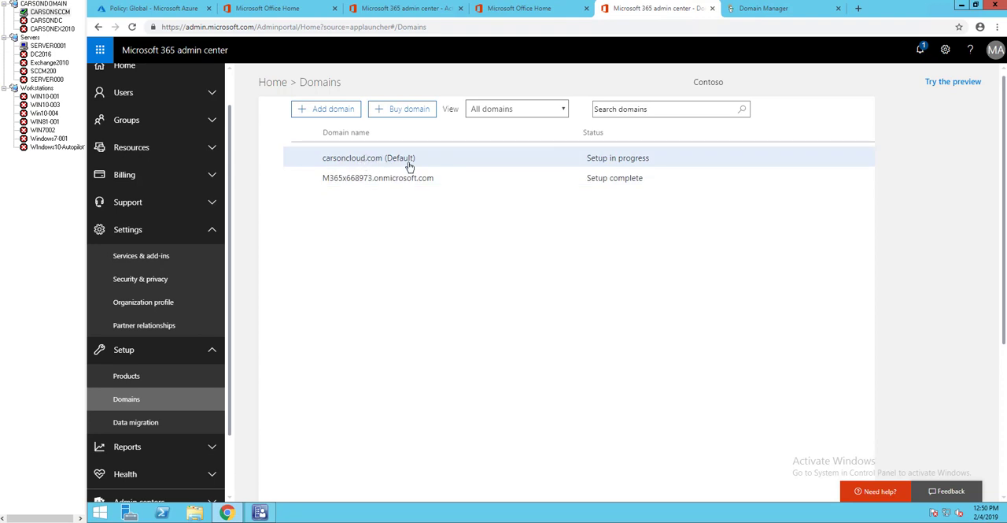